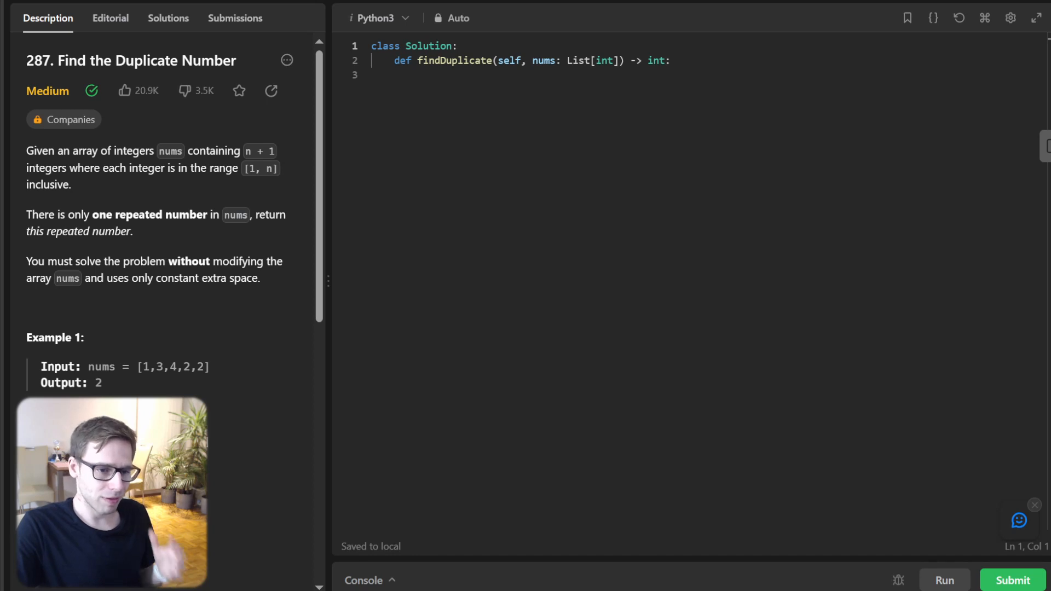
Write a '# Set' findDuplicate that adds each num to seen and returns repeats, then run it
scroll("down", 3)
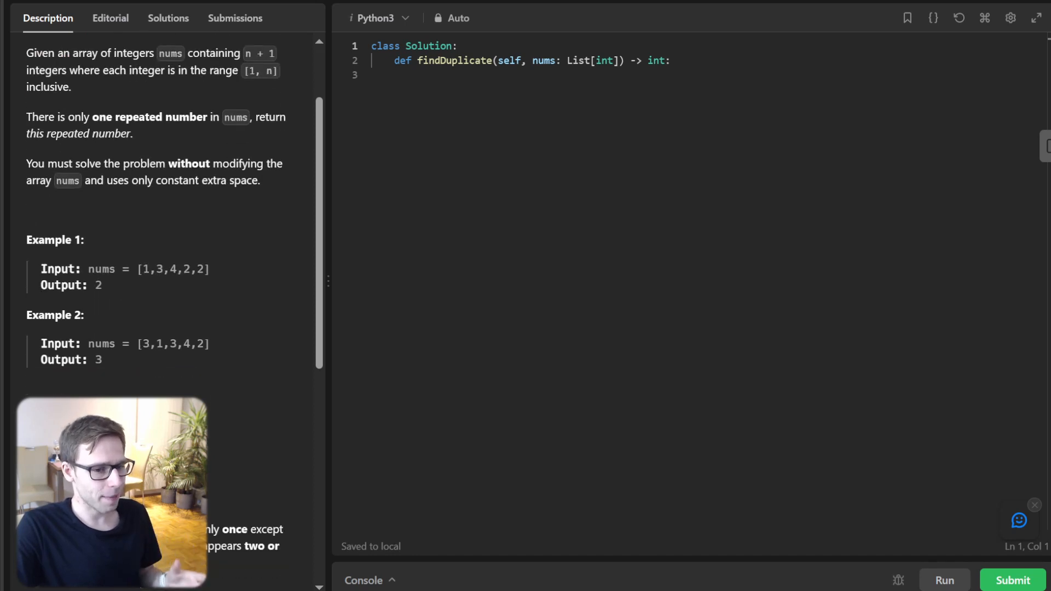
scroll("down", 3)
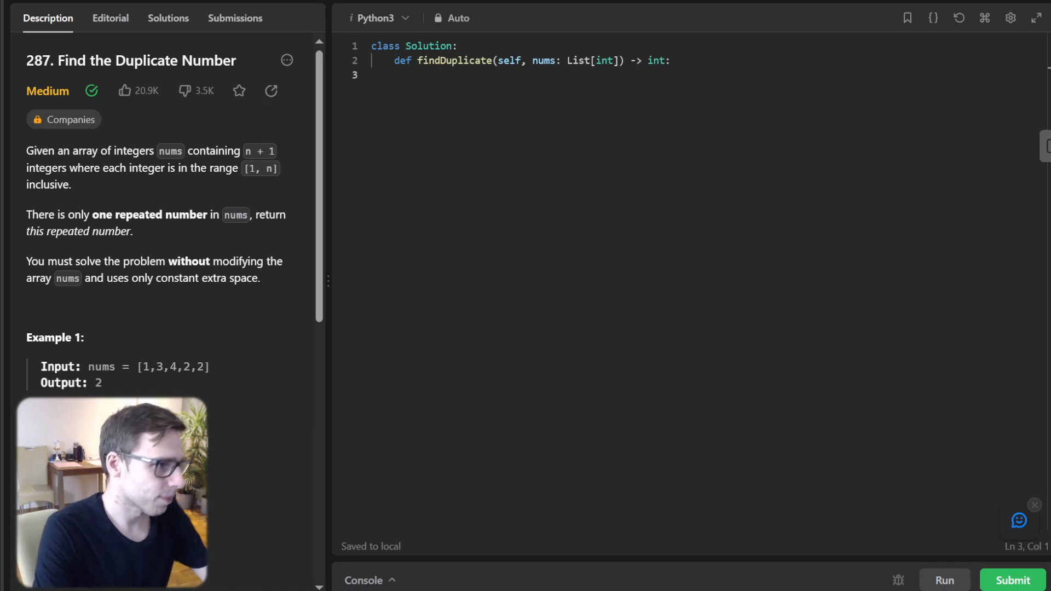
type("# Set")
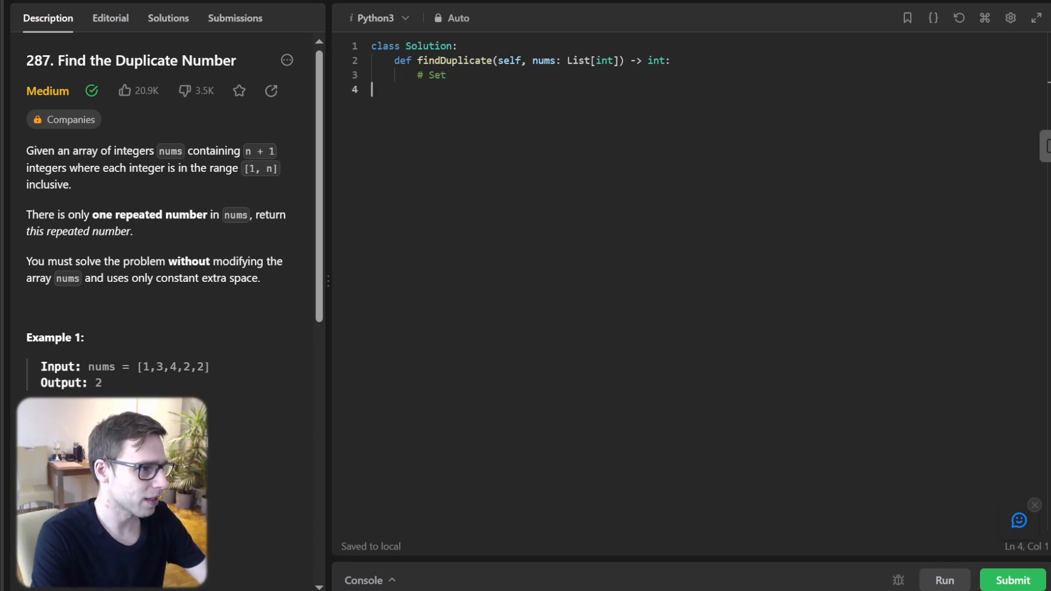
type("seen = set(")
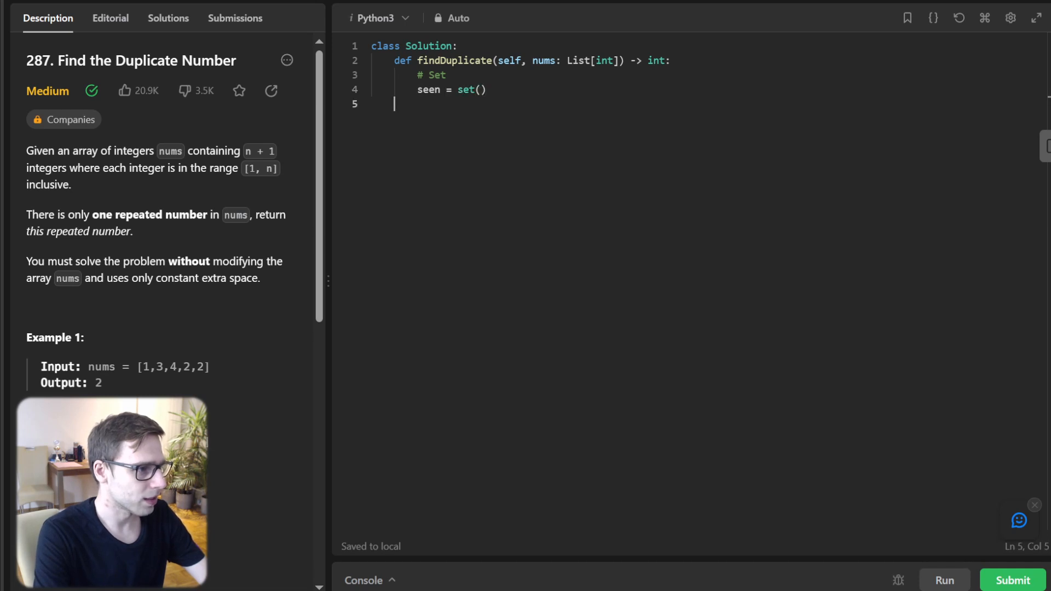
type("for num in nums:")
type("if num in seen:")
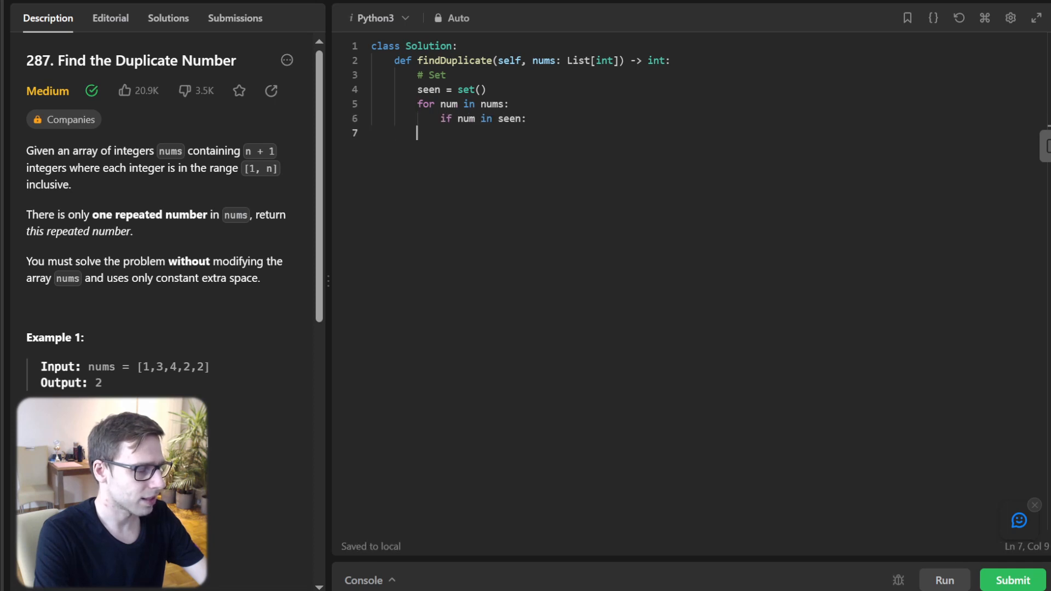
type("return")
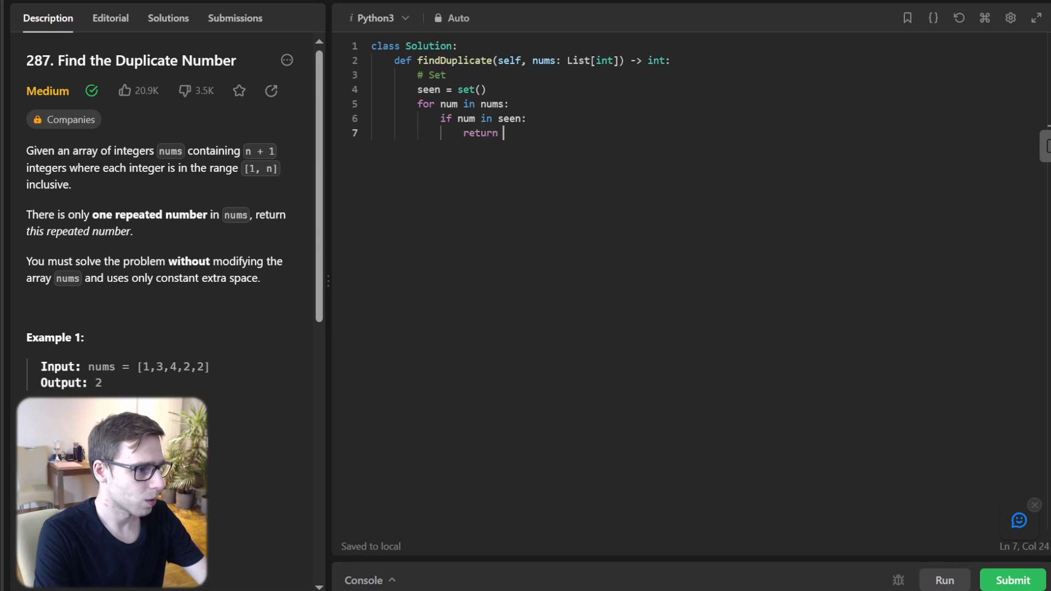
type("num")
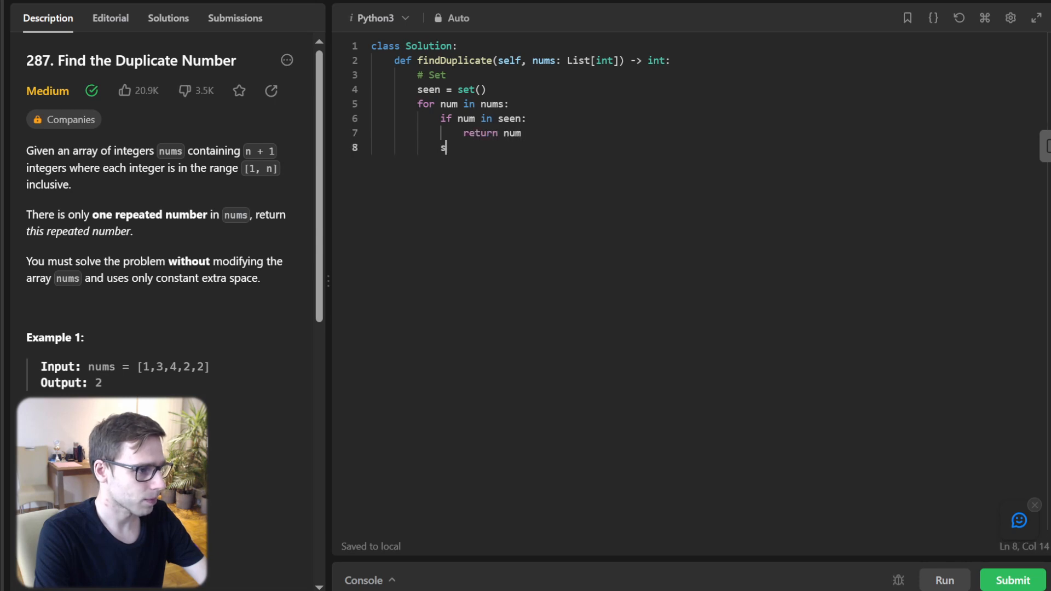
type("een.add(num)")
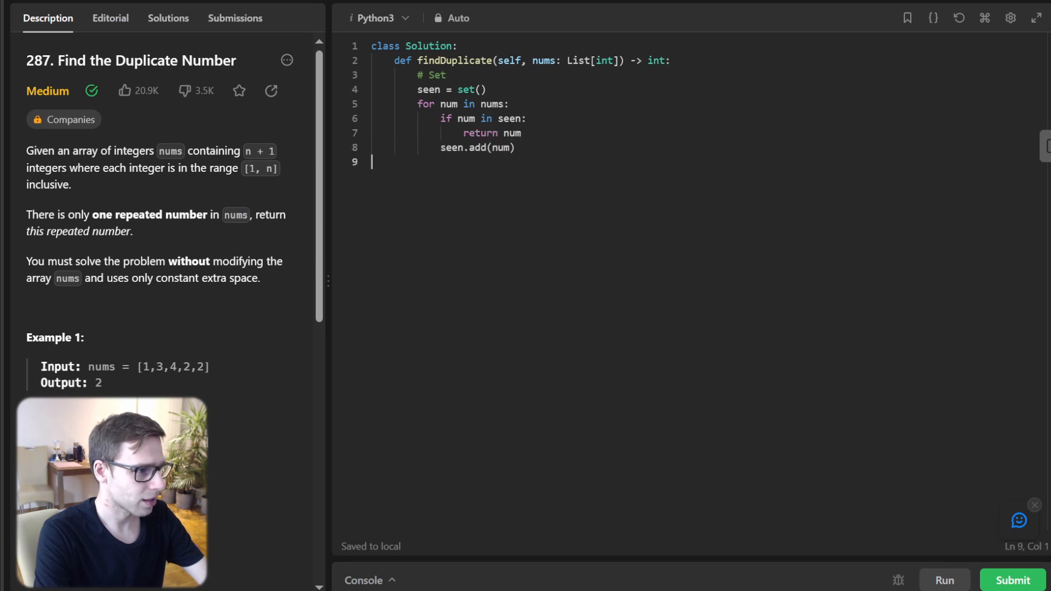
key("enter")
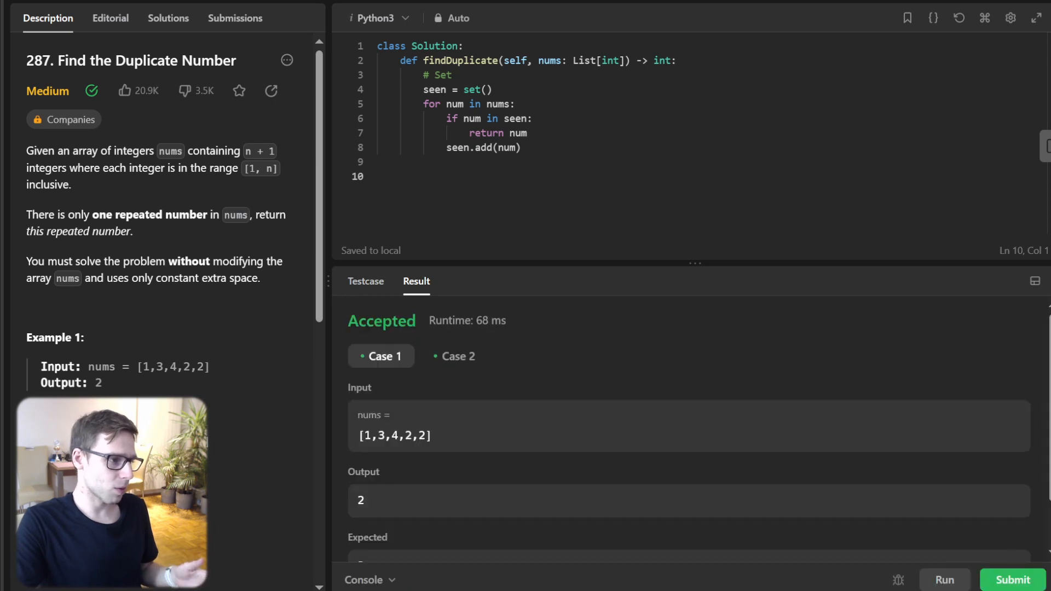
Submit the set solution and review its accepted details: 502 ms, beating 94.70%
left_click(1013, 580)
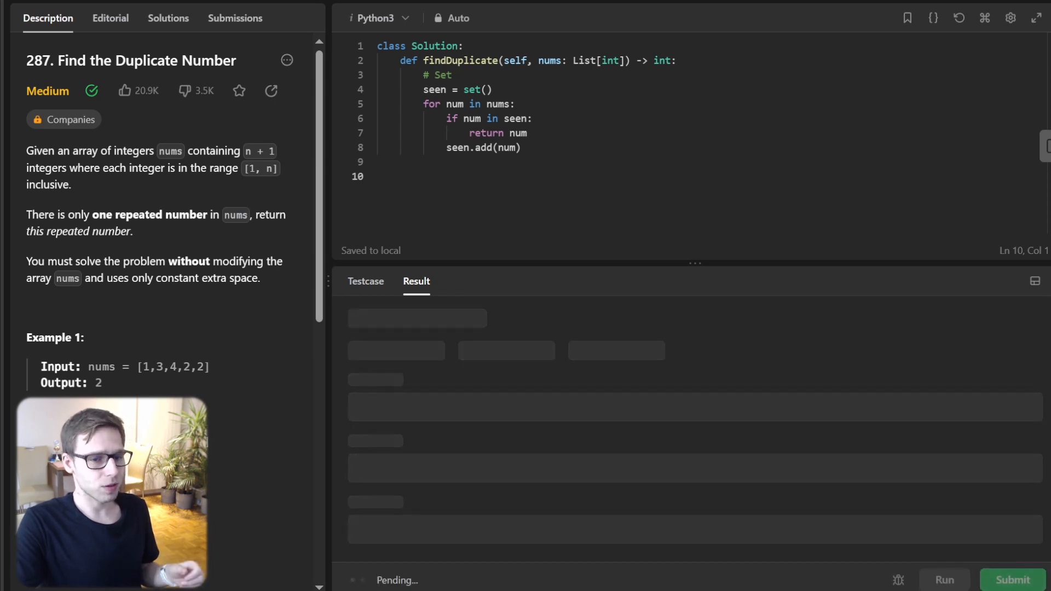
left_click(1012, 580)
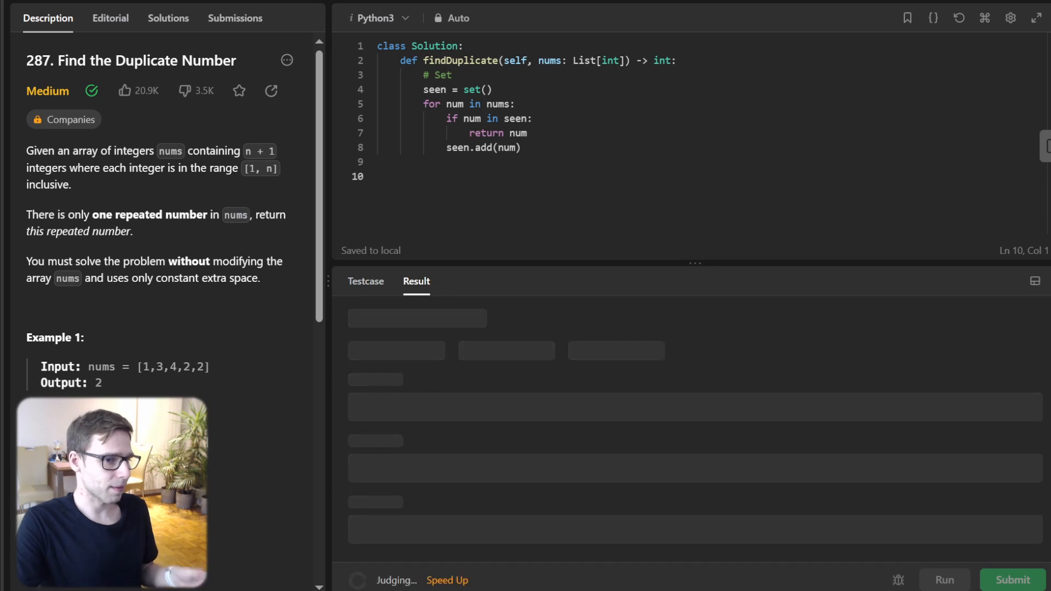
left_click(234, 18)
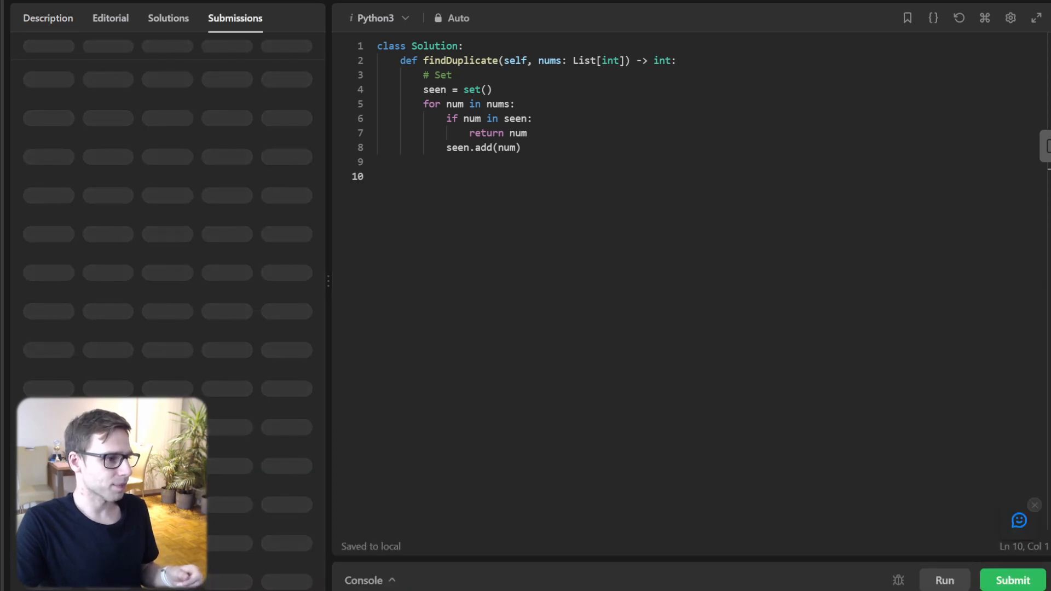
left_click(1012, 580)
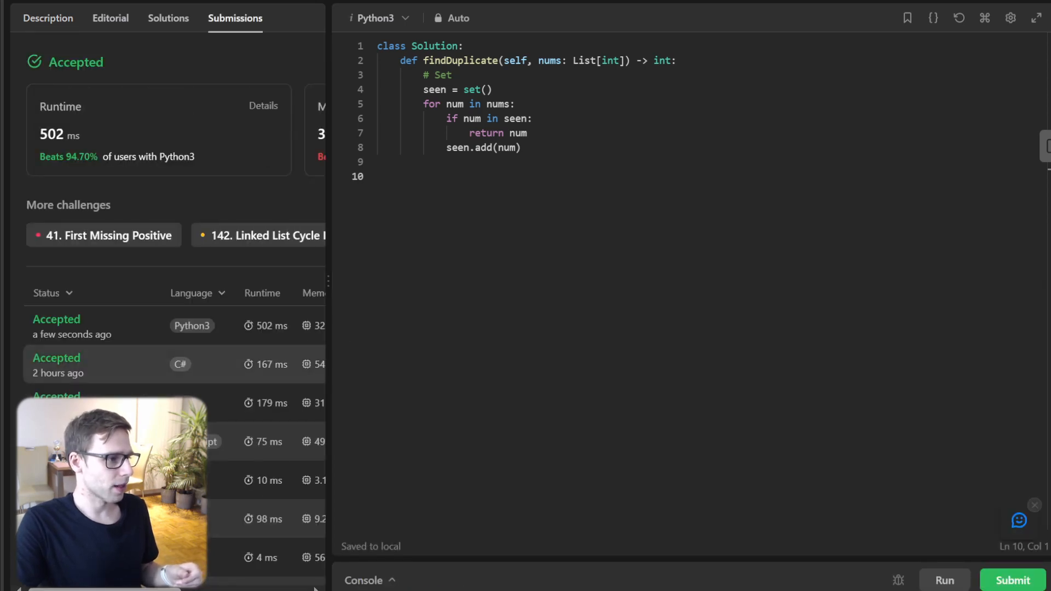
left_click(72, 325)
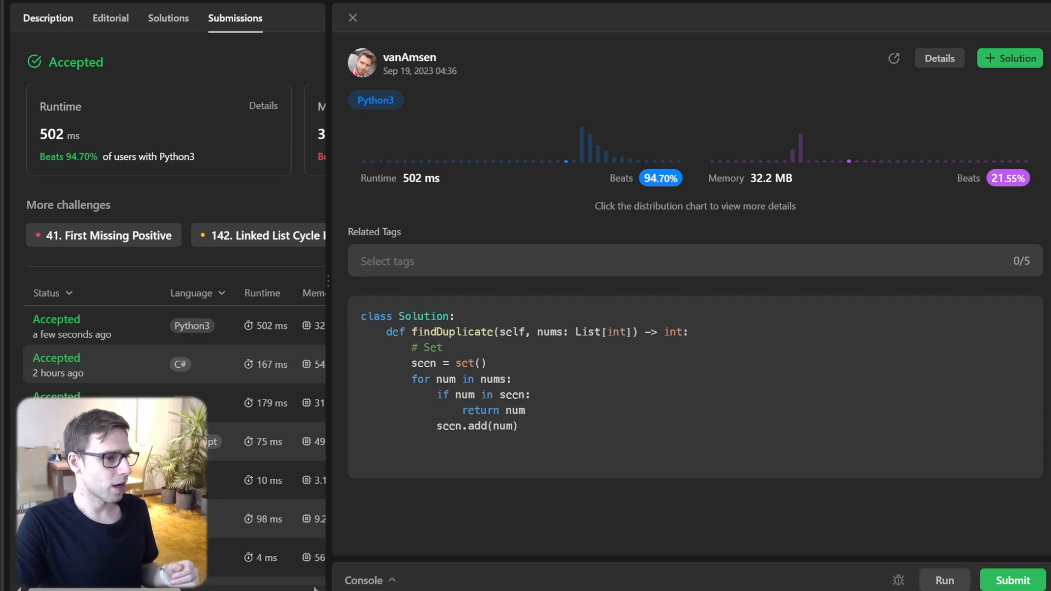
left_click(47, 18)
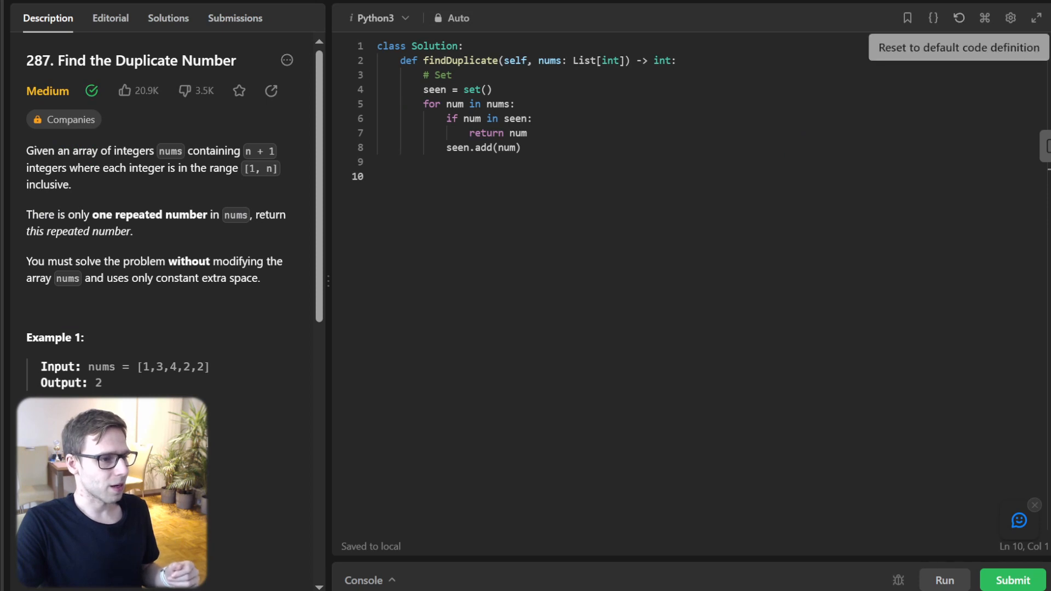
Reset the editor to the default Python3 findDuplicate starter code
left_click(957, 48)
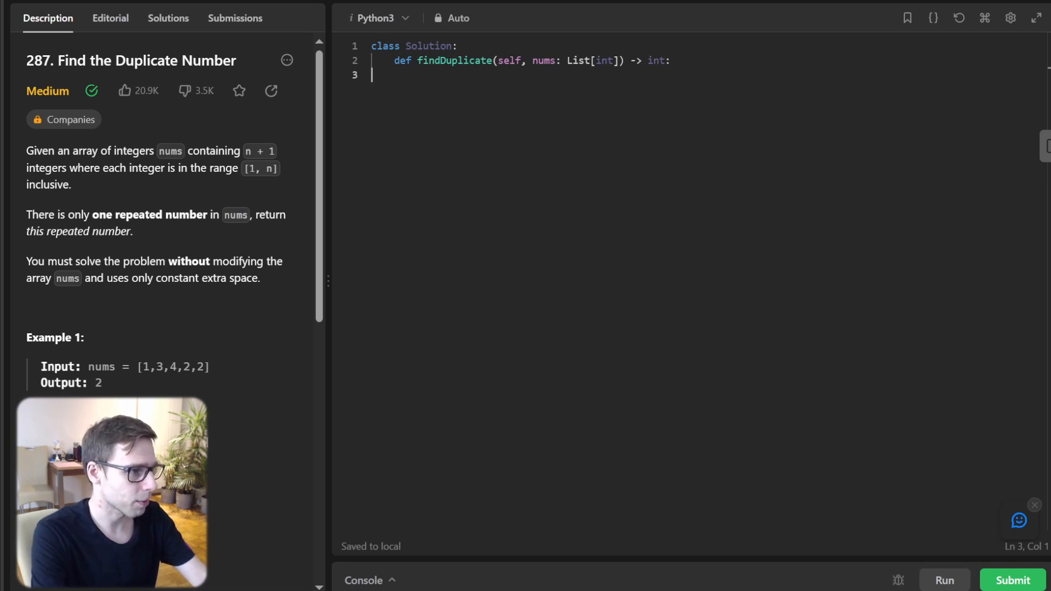
Type the '# Count' solution with cnt = [0] * (len(nums) + 1), returning a num whose cnt exceeds 1
type("# Cou")
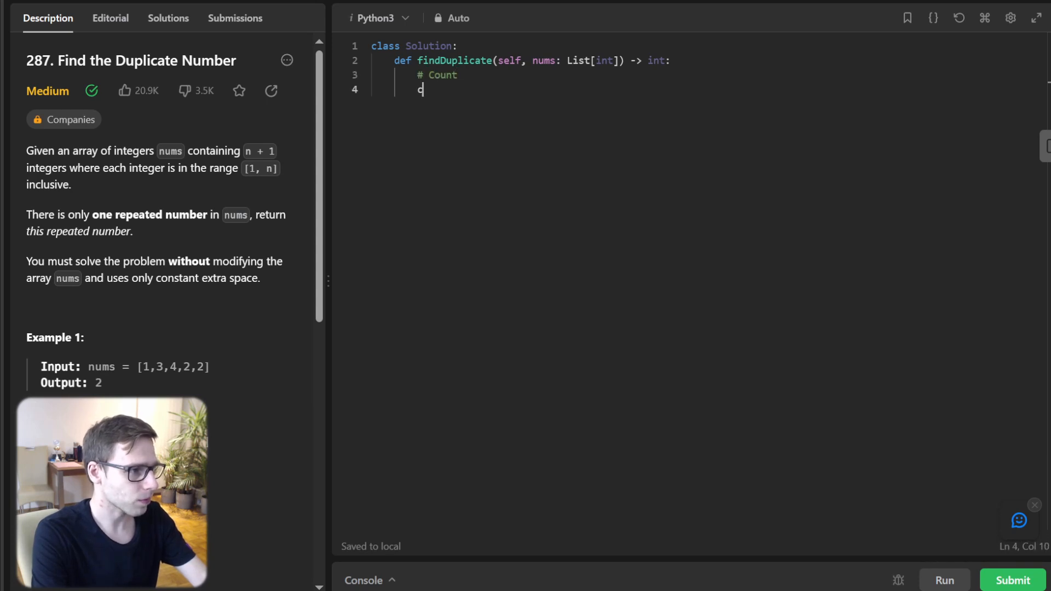
type("nt = [0] *")
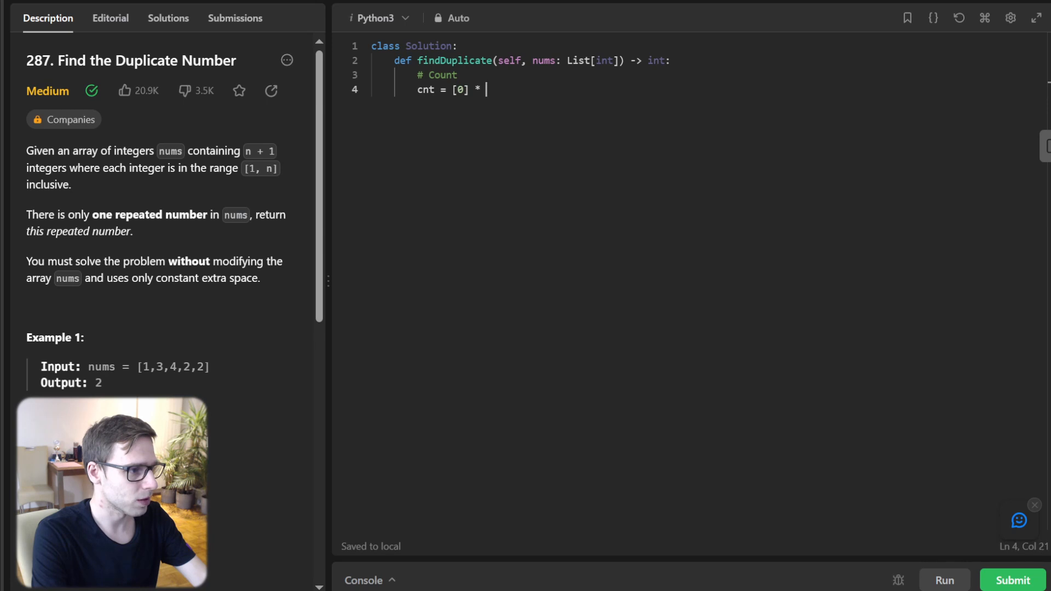
type("(len(u")
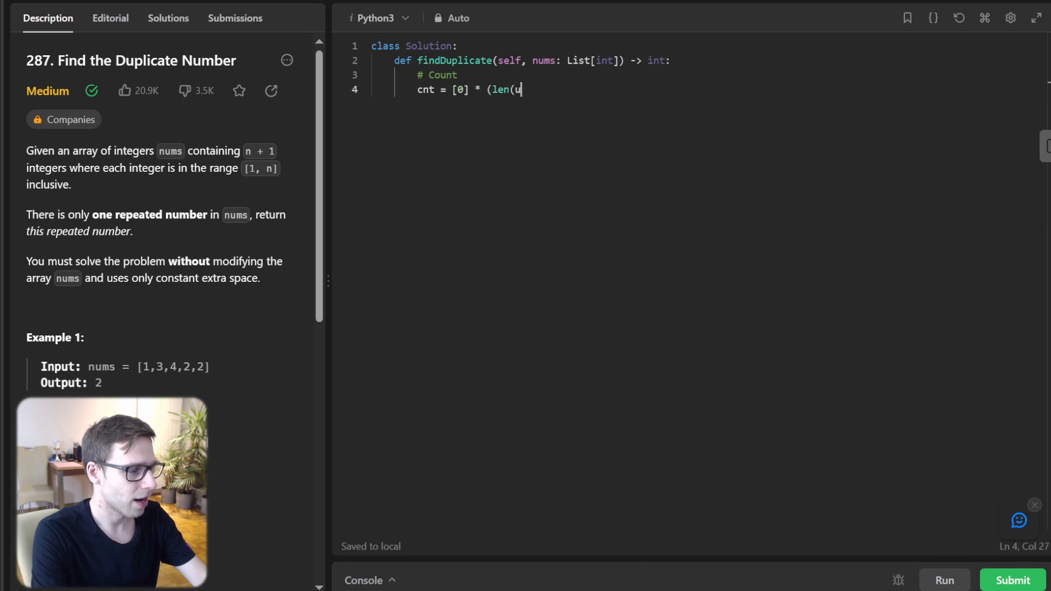
type("ums) + 1")
type("for num i")
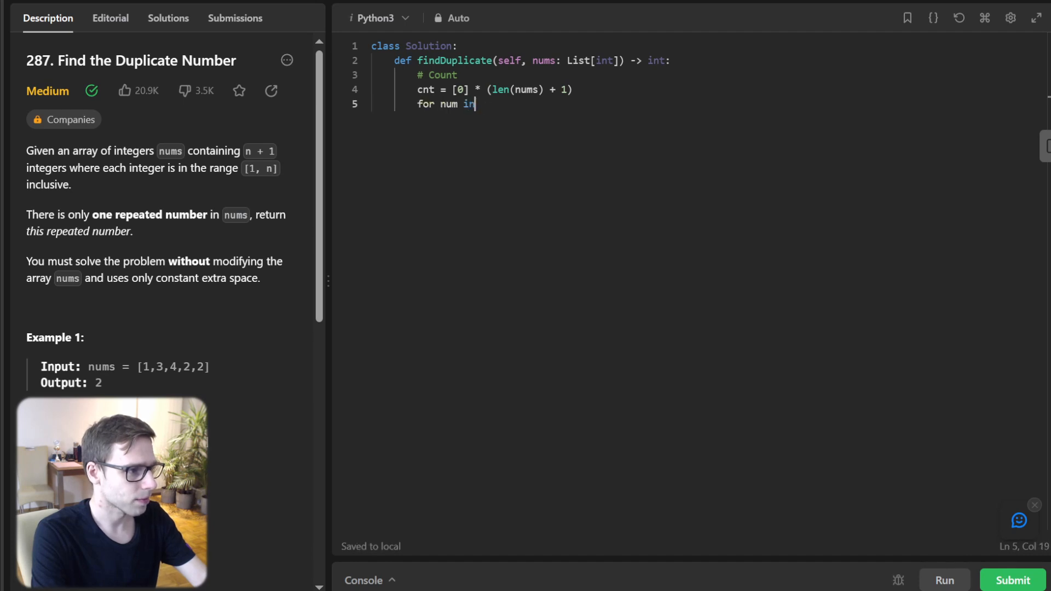
type("nums:")
type("cnt[num] += 1")
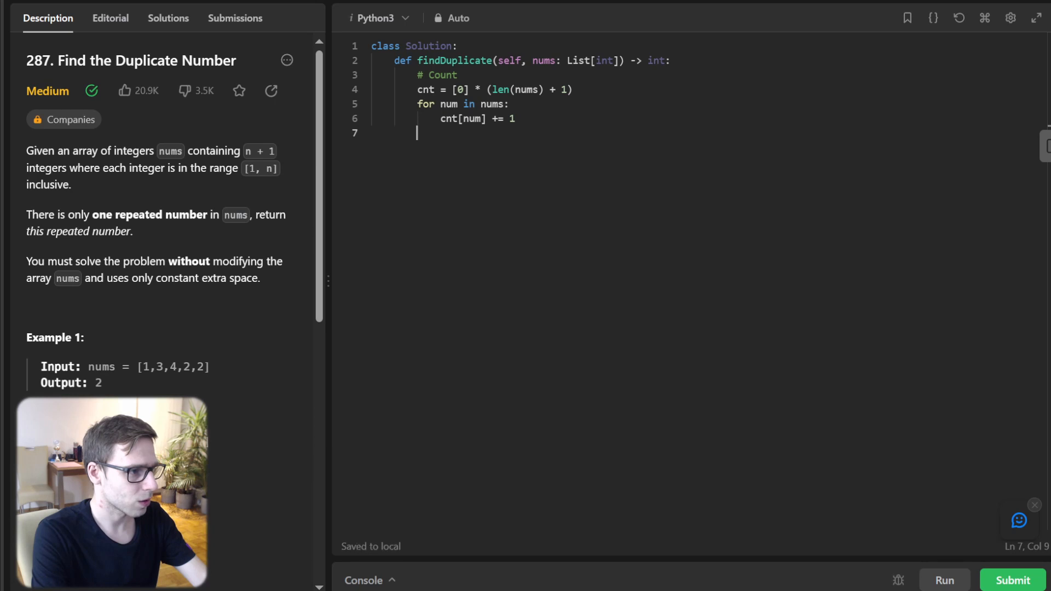
type("if cnt[num")
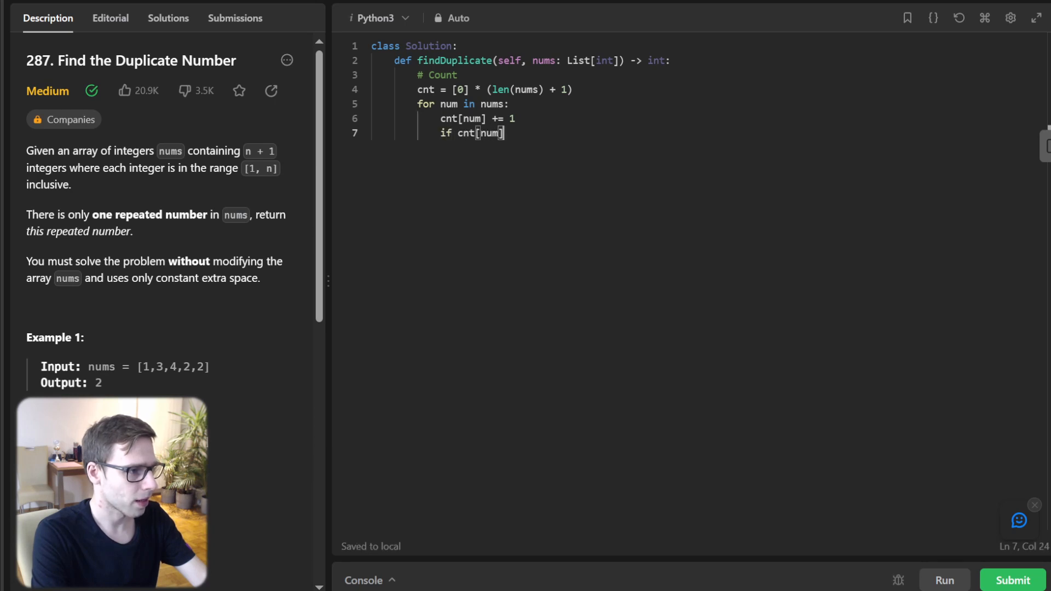
type("> 1:")
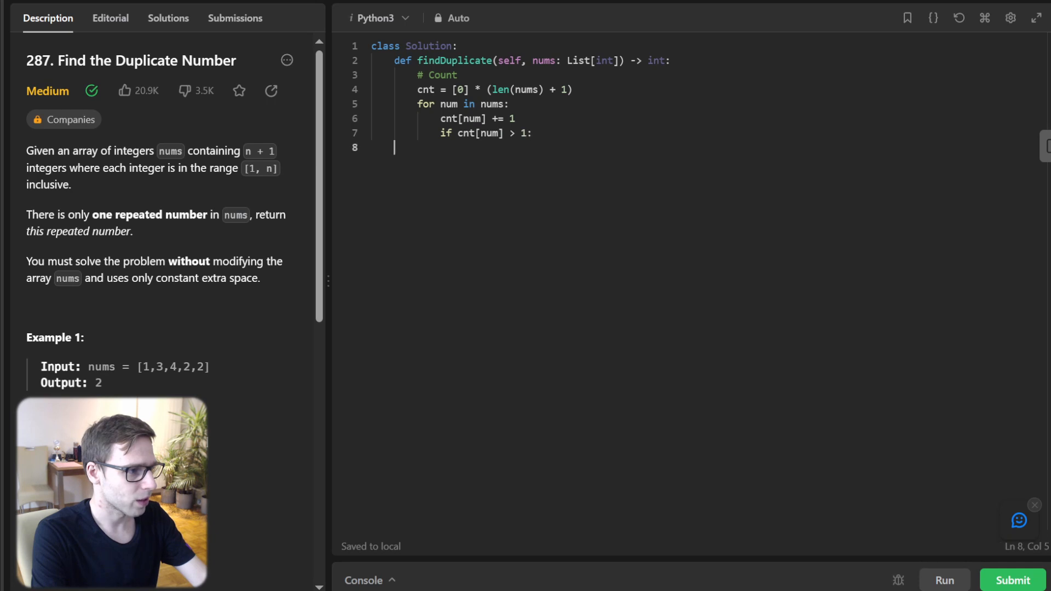
type("return num")
type("return len(nums)")
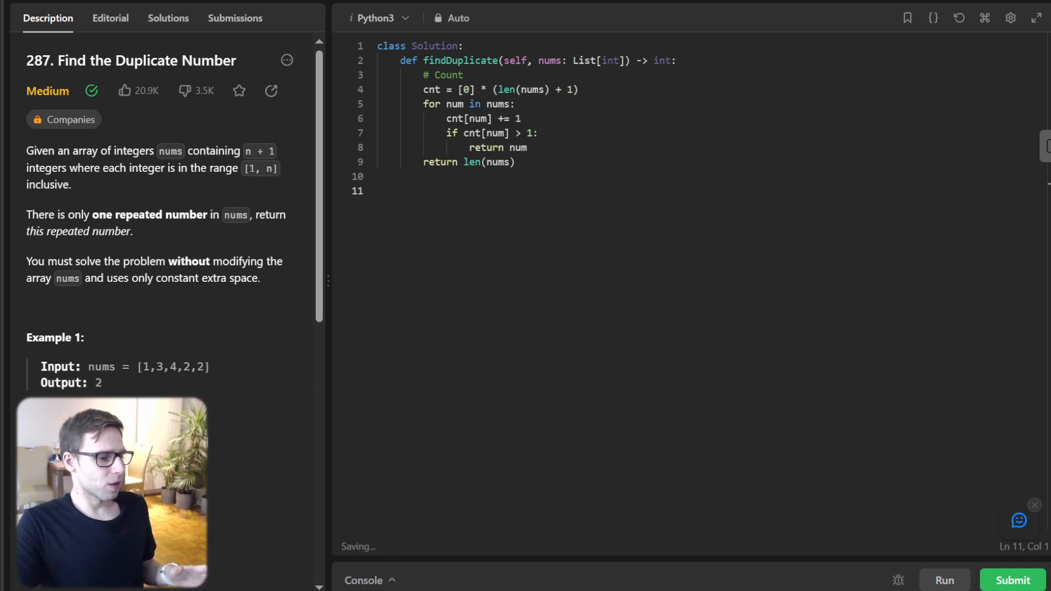
Run and submit the counting solution, view its 518 ms result, and close the details
left_click(943, 580)
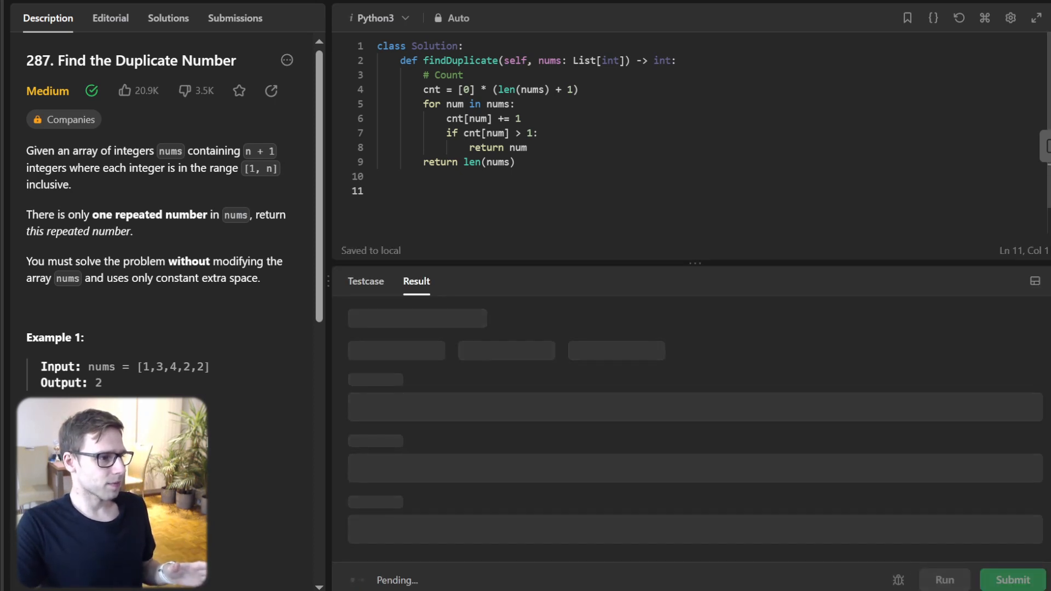
left_click(1013, 580)
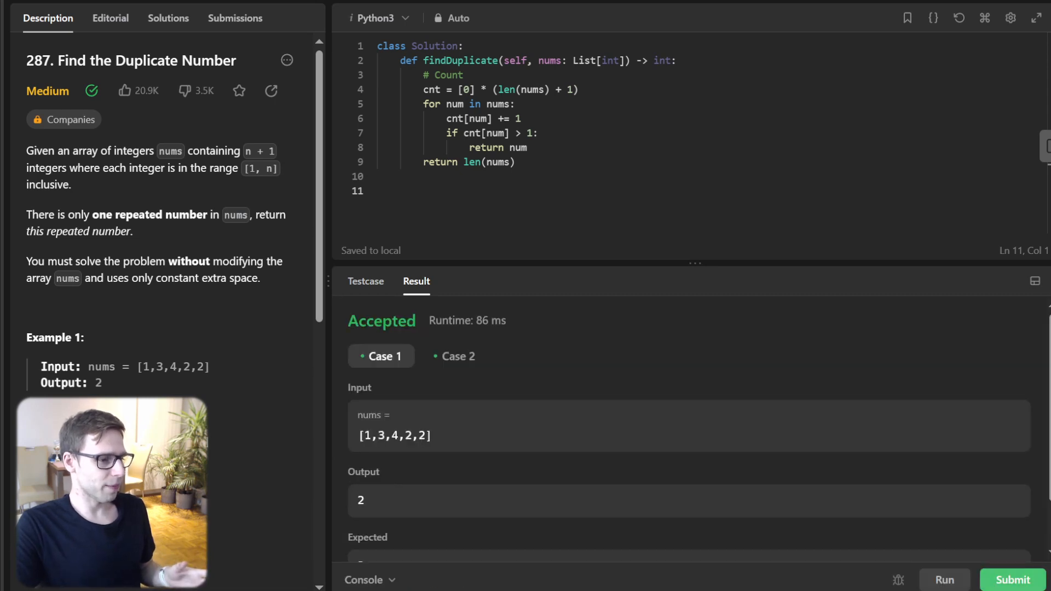
left_click(1012, 580)
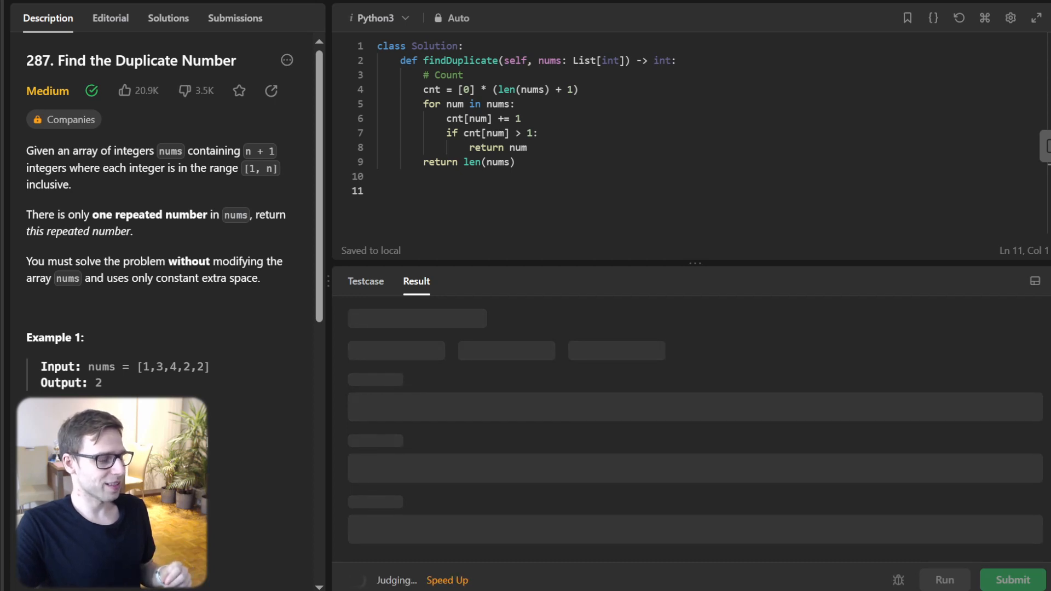
left_click(235, 18)
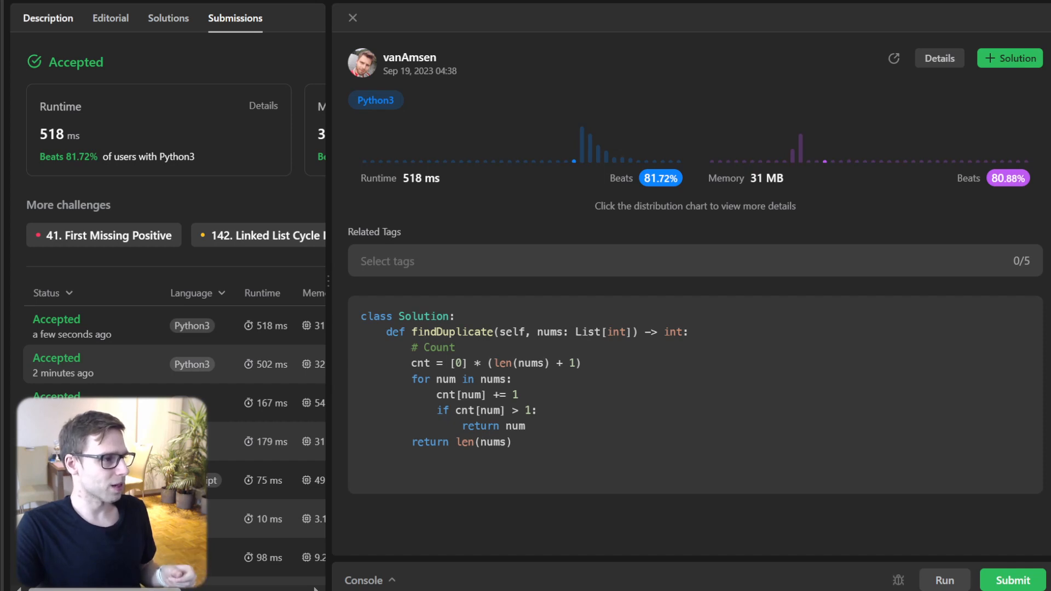
left_click(47, 18)
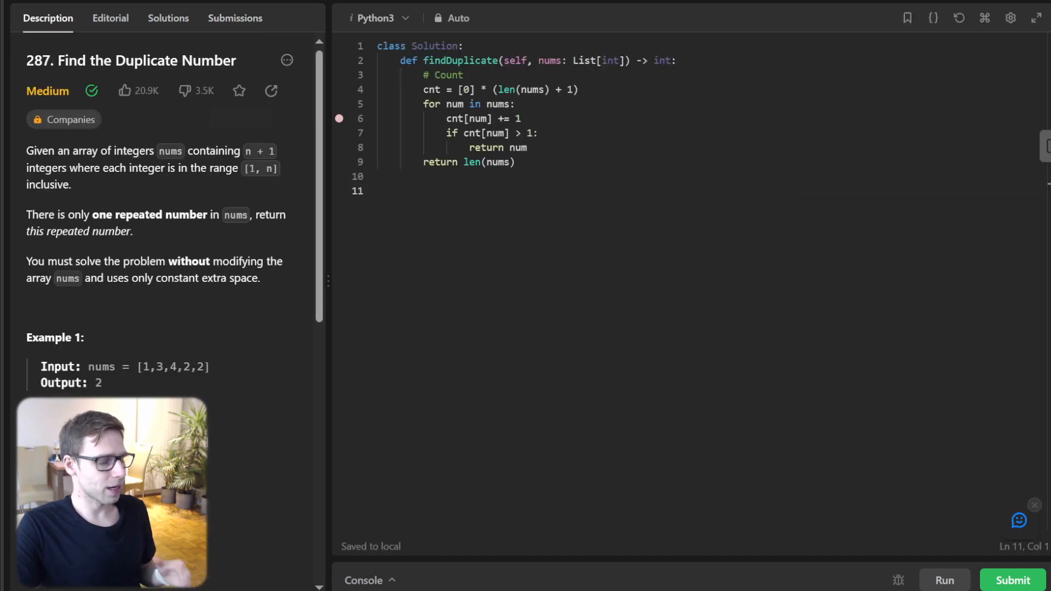
Reset the code and confirm discarding the counting solution
left_click(958, 18)
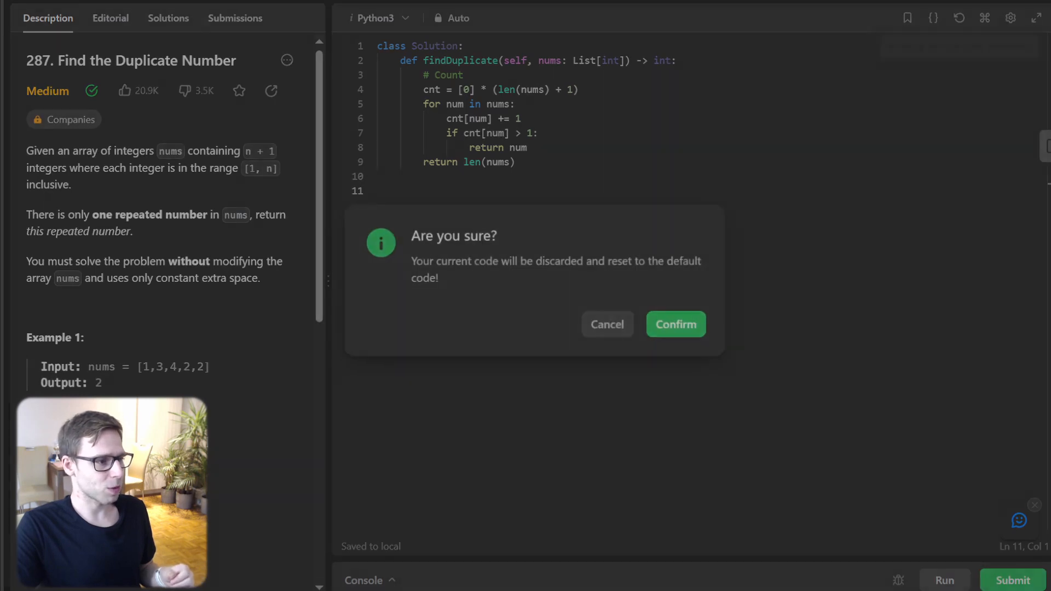
left_click(676, 325)
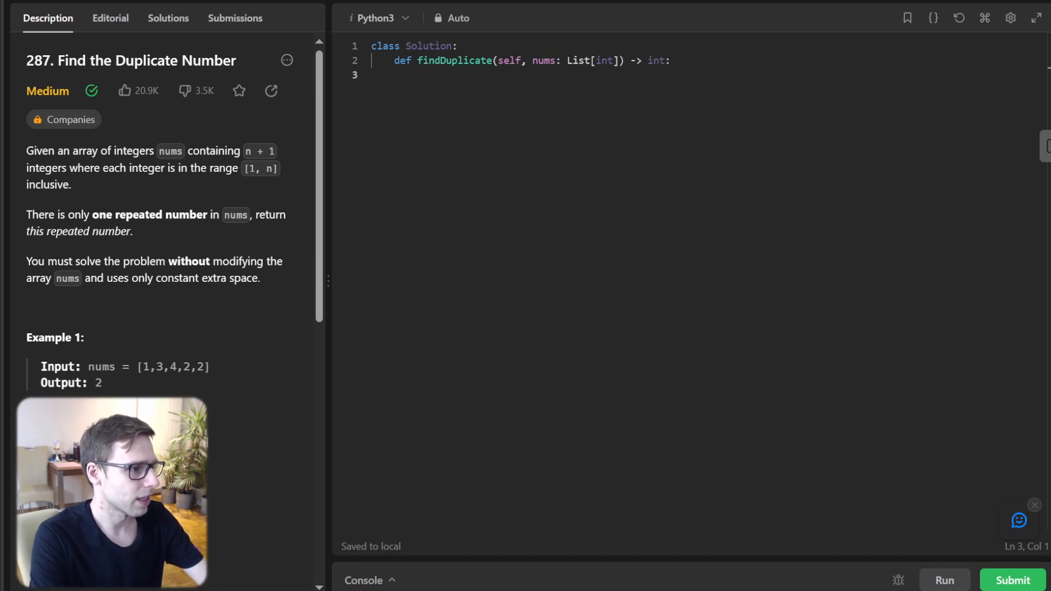
Type the '# Mark' loop negating nums[idx], returning idx if already negative, else len(nums)
type("# Mark")
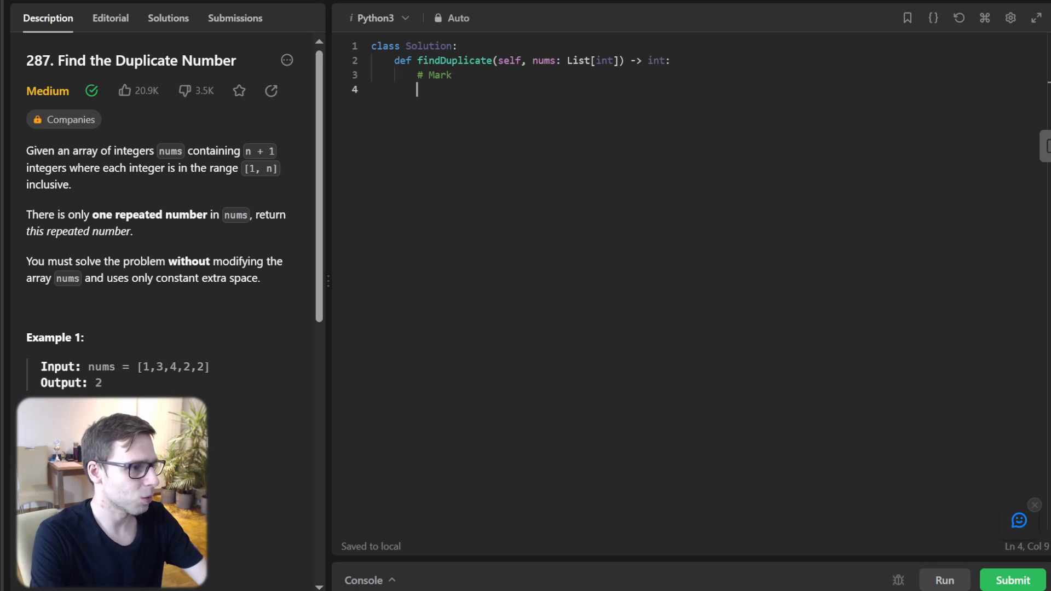
type("for num in")
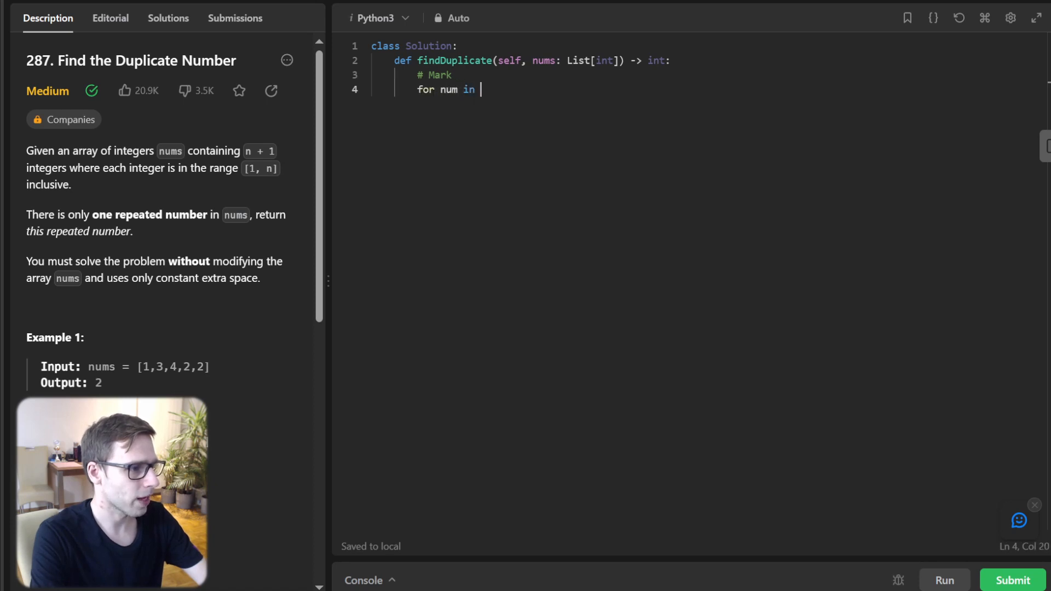
type("nums:")
type("idx = abs(")
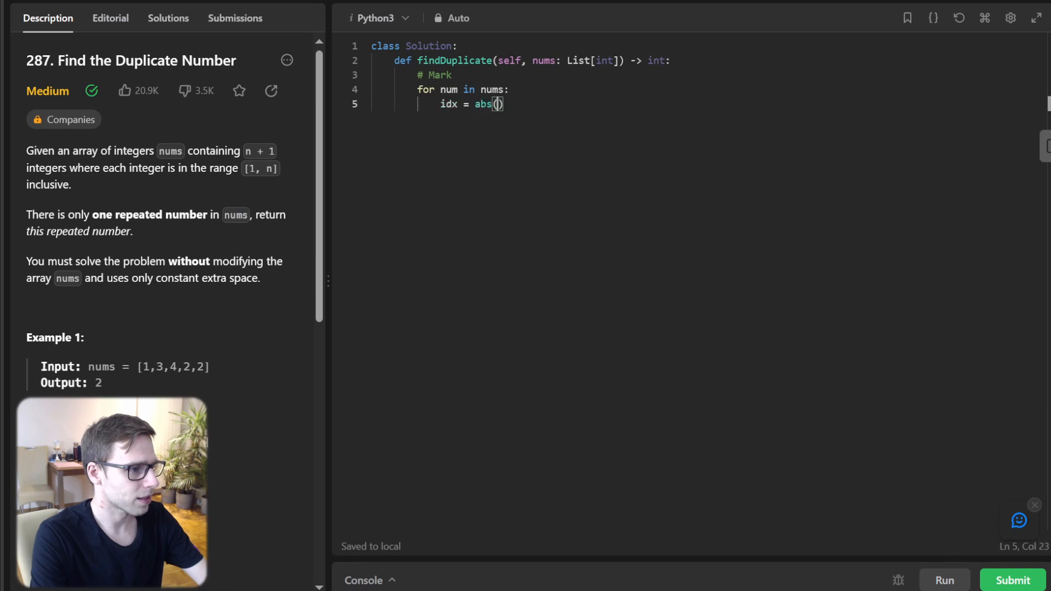
type("num")
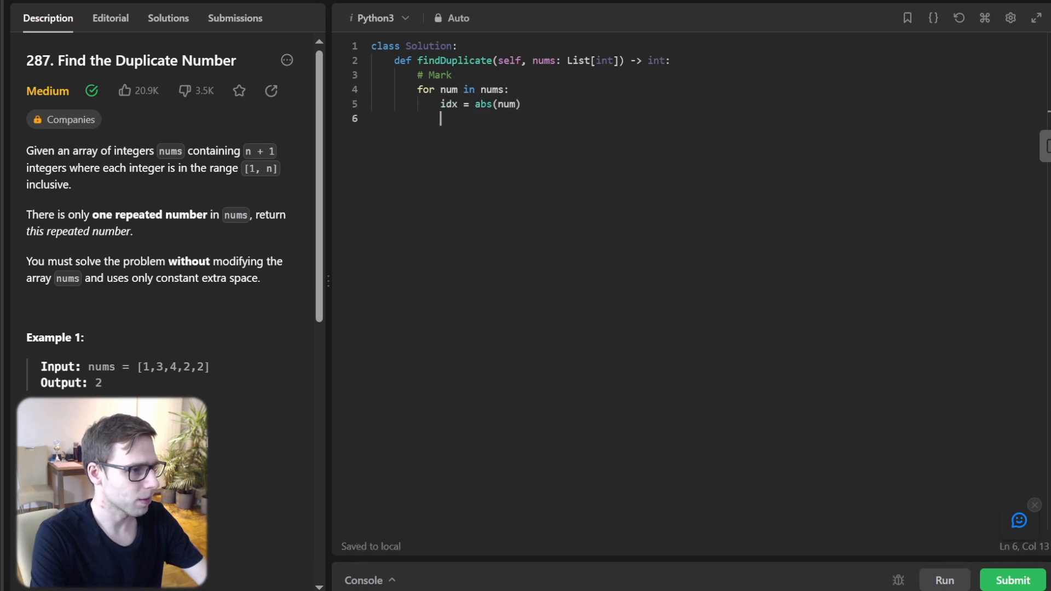
type("if nums[idx]")
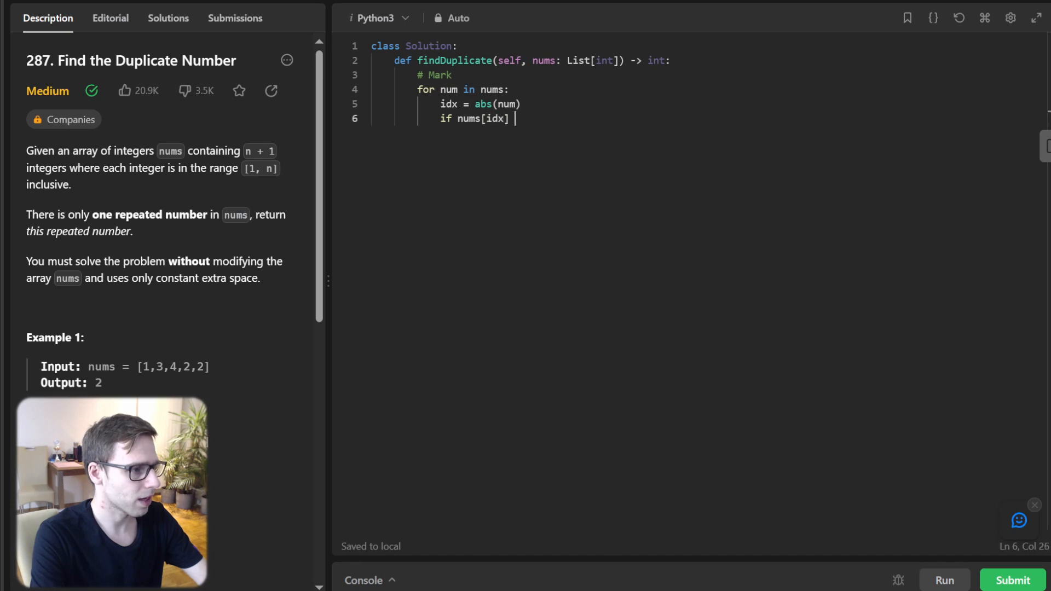
type("< 0:")
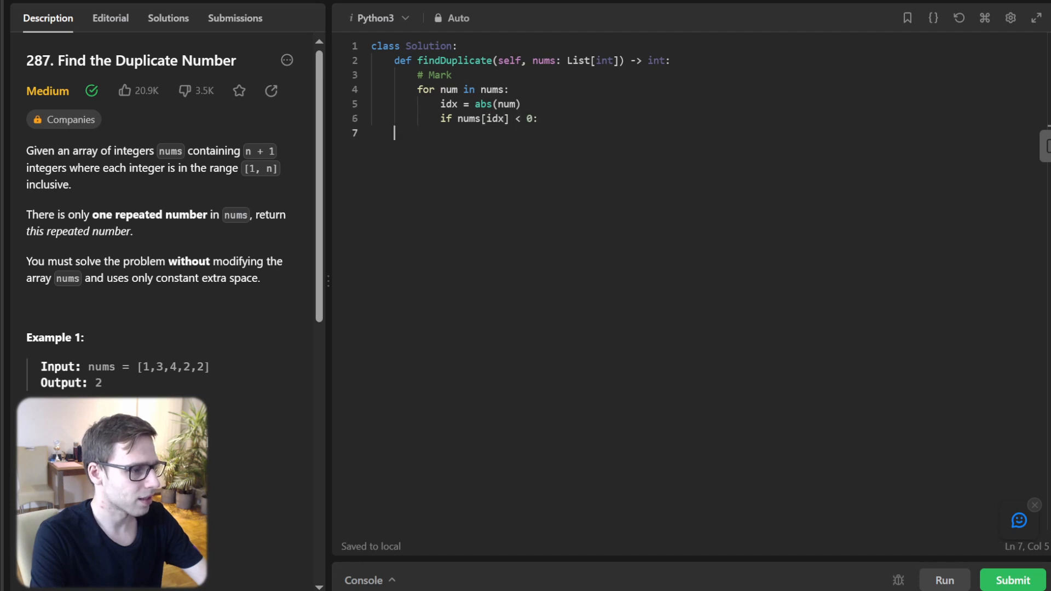
type("return")
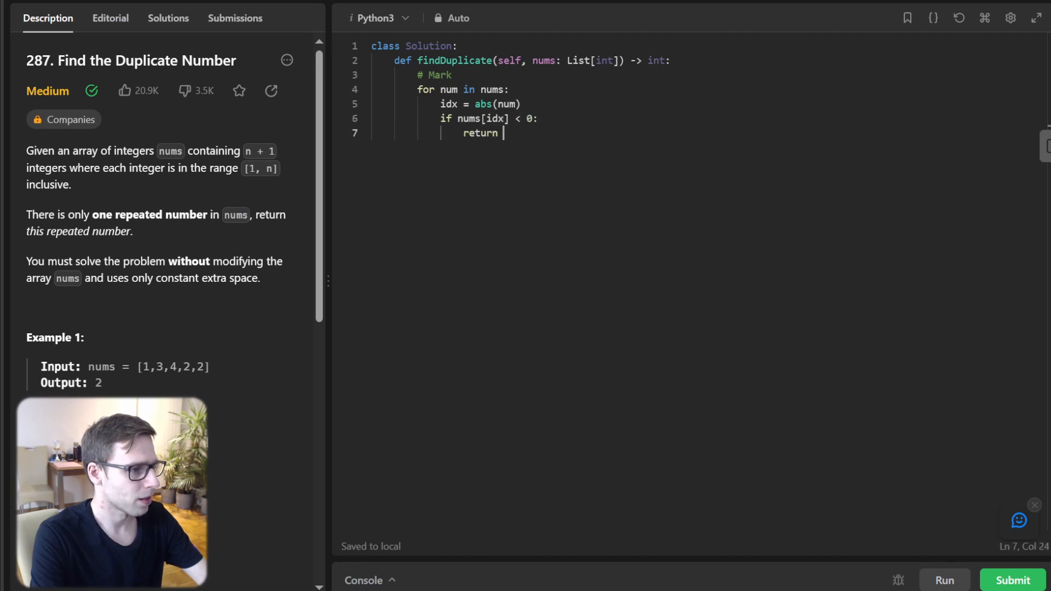
type("idx")
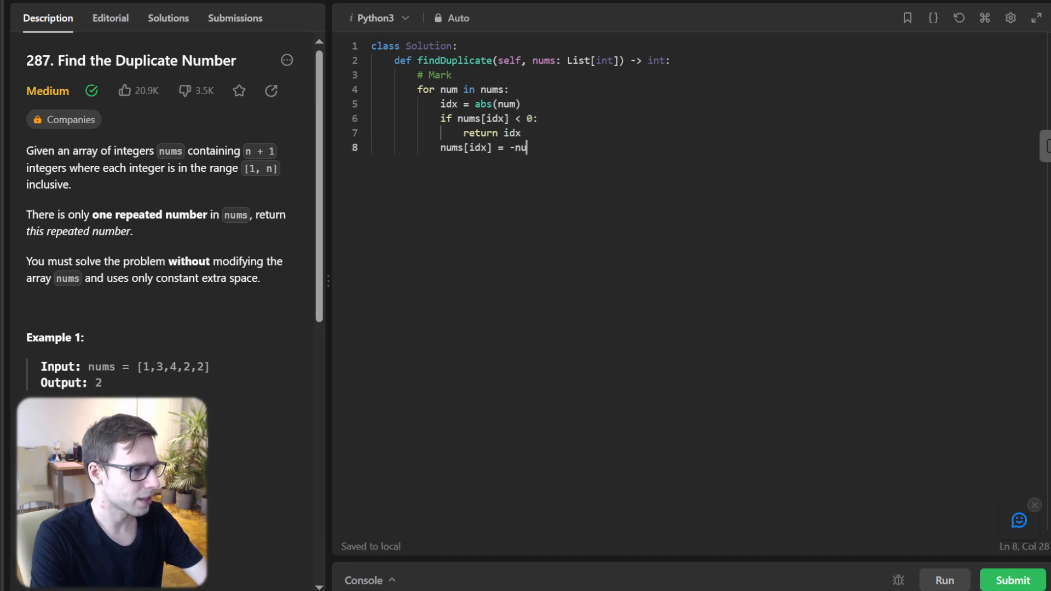
type("ms[idx]")
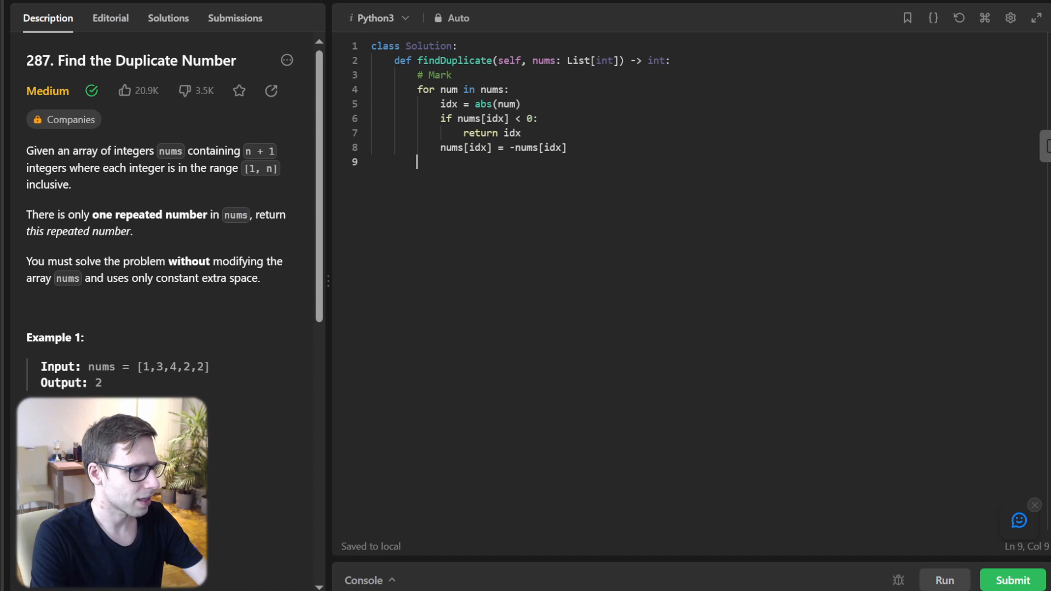
type("return len(nums")
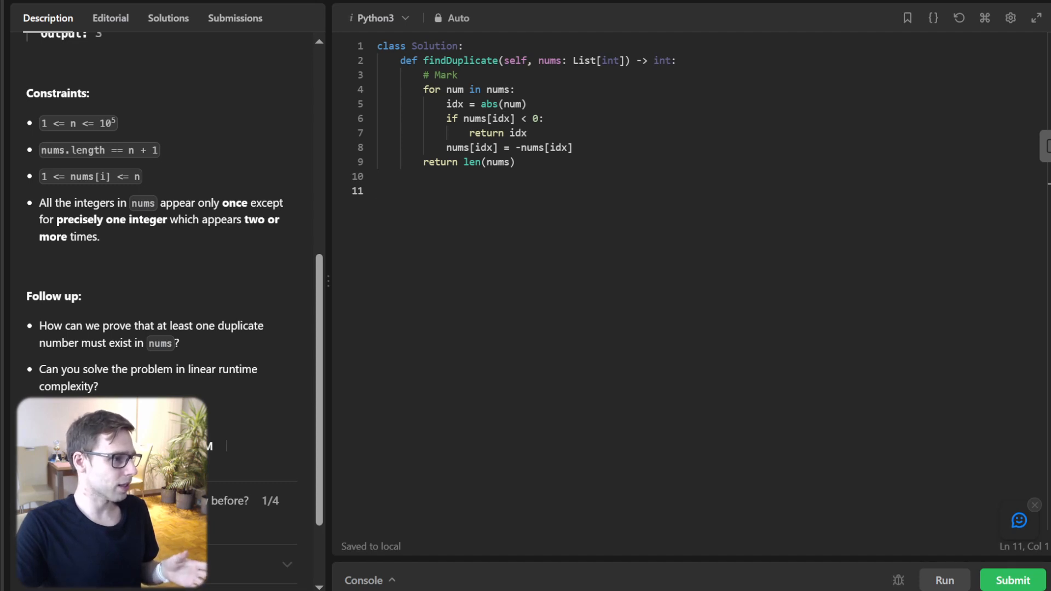
scroll("down", 3)
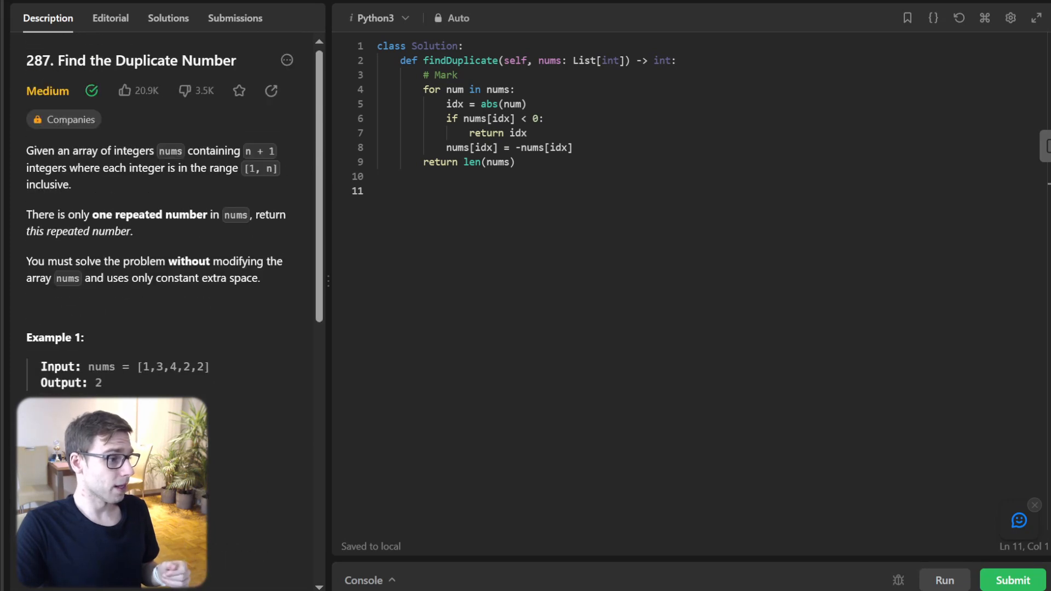
Run the Mark solution, confirm case 1 outputs 2, and submit it
left_click(943, 580)
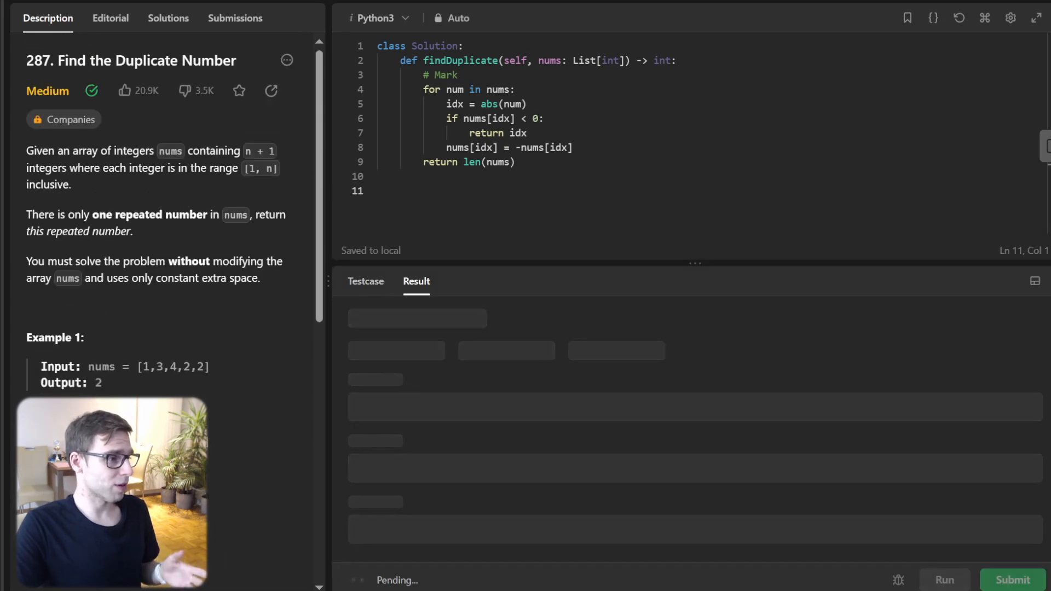
left_click(1012, 580)
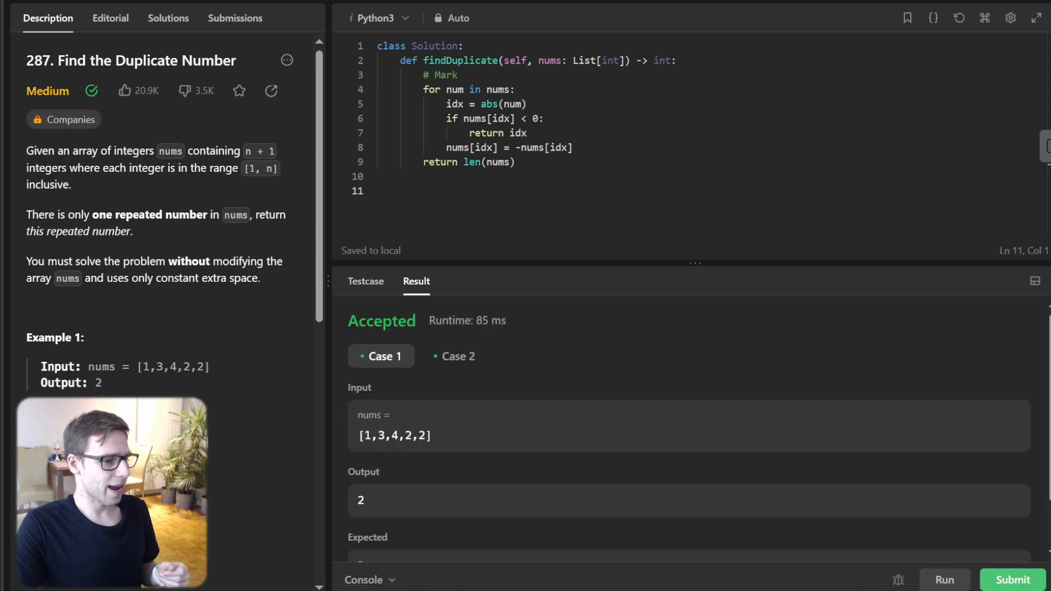
left_click(1013, 580)
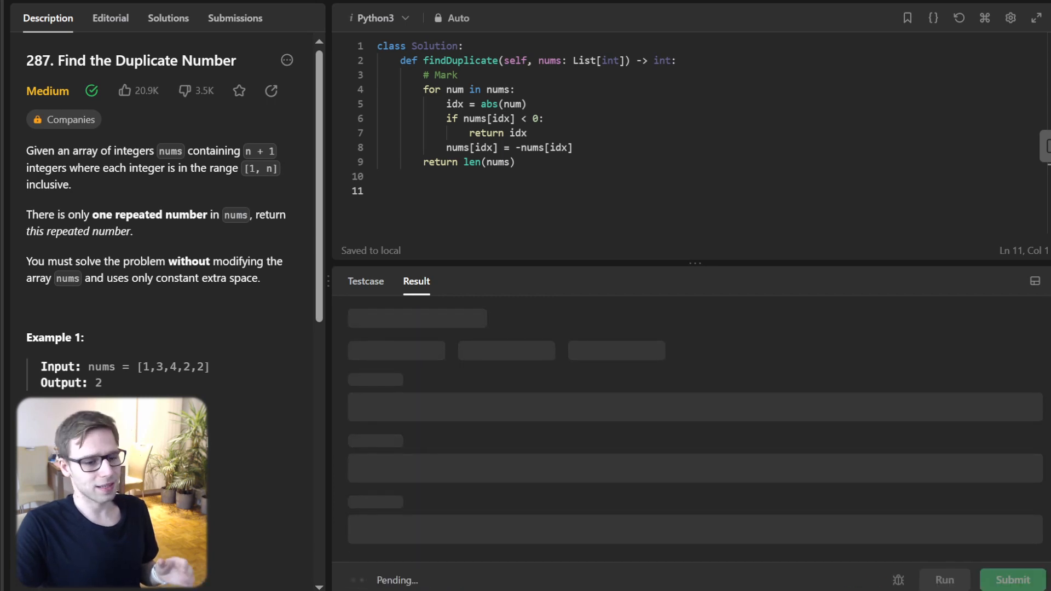
left_click(1012, 580)
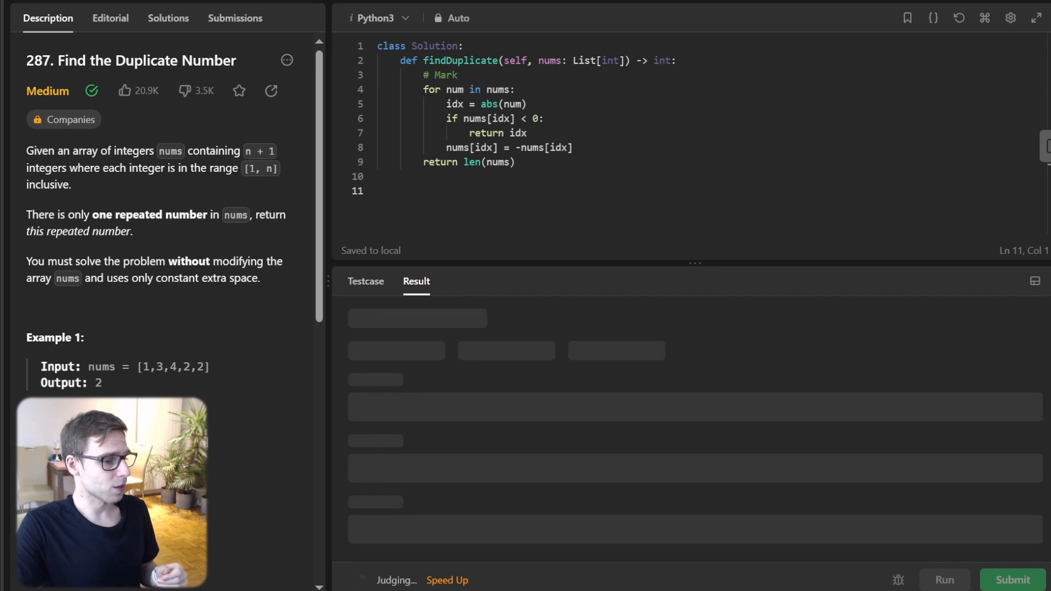
left_click(1012, 579)
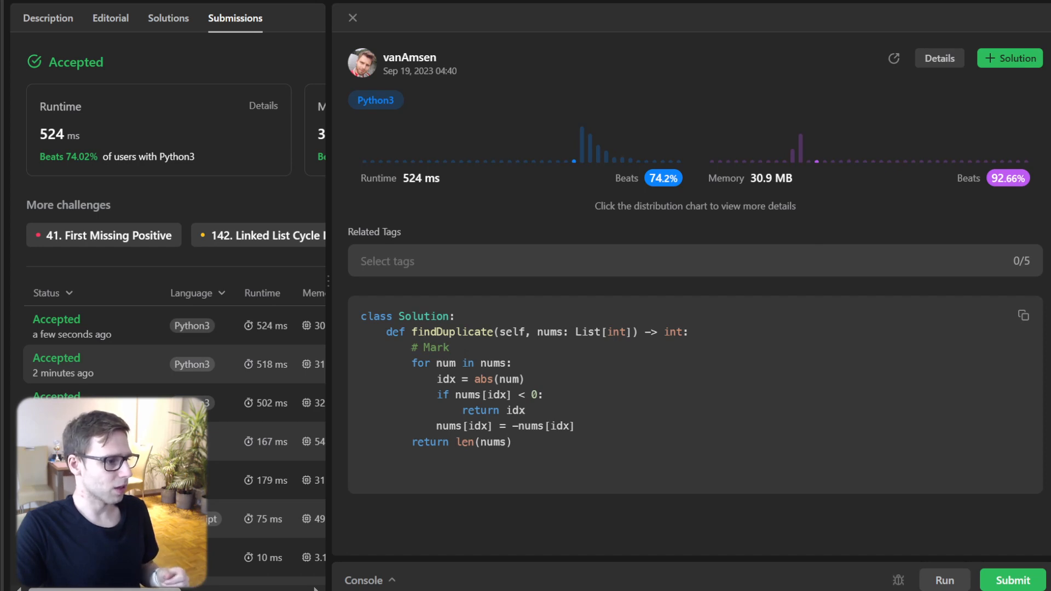
Open the earlier Set submission to compare against the 524 ms Mark result
left_click(57, 364)
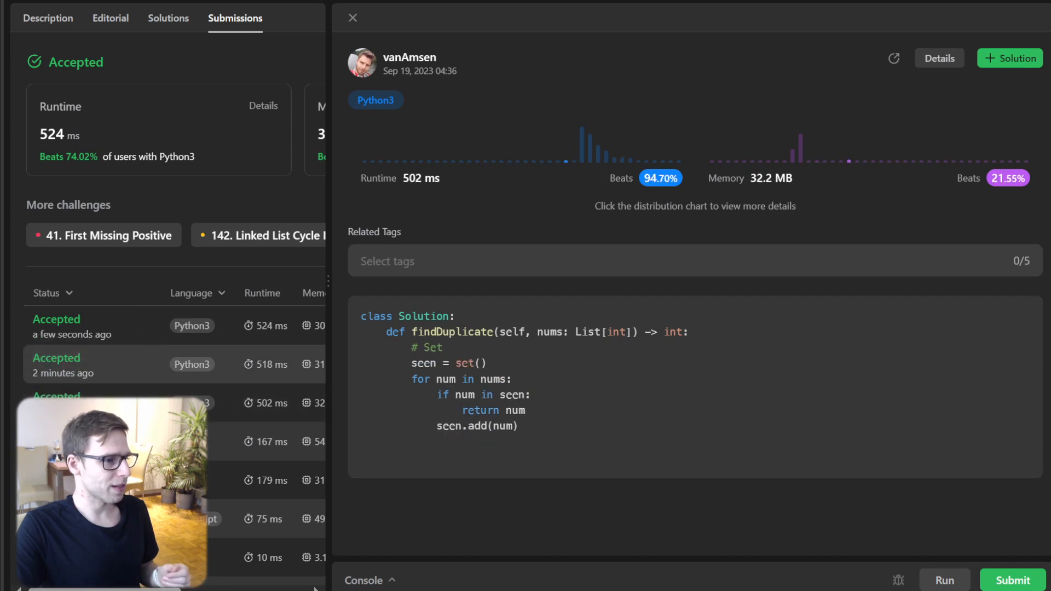
left_click(56, 326)
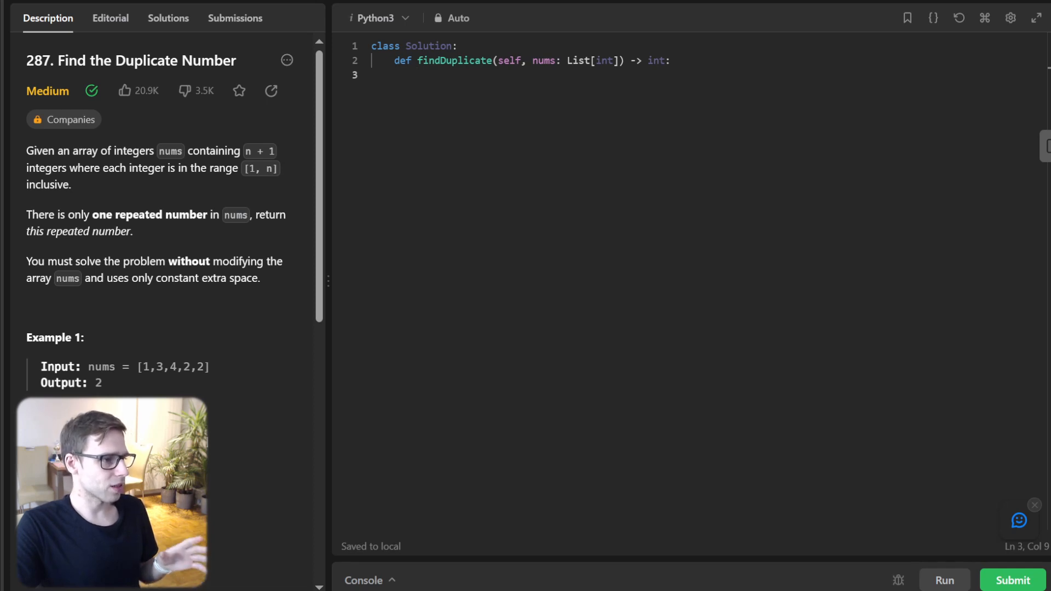
Type '# Fast' code with slow = nums[slow] and fast = nums[nums[fast]] in a while loop
left_click(417, 75)
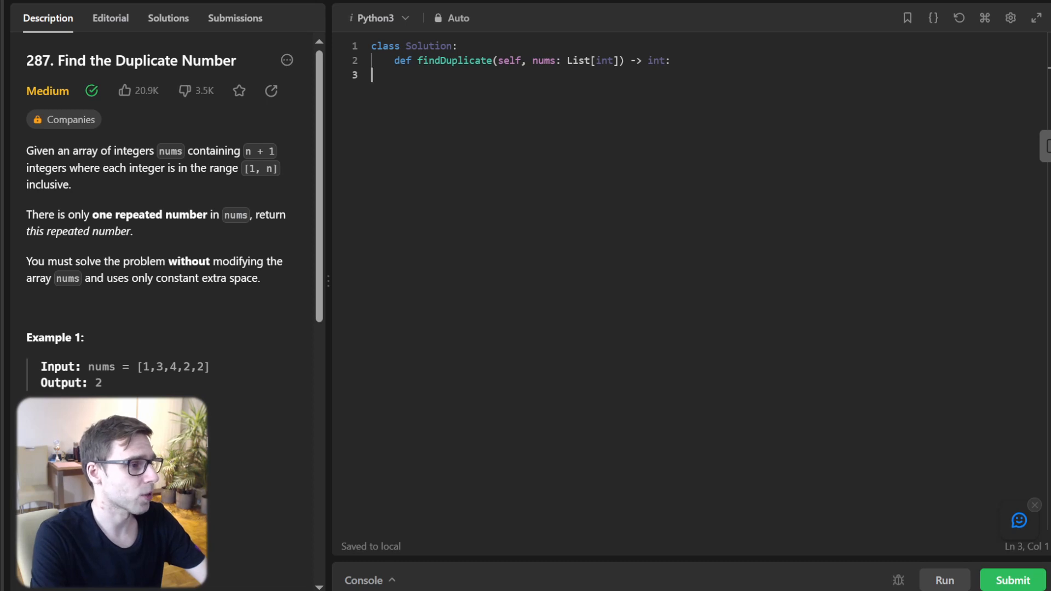
type("# Fast Slow Pointer")
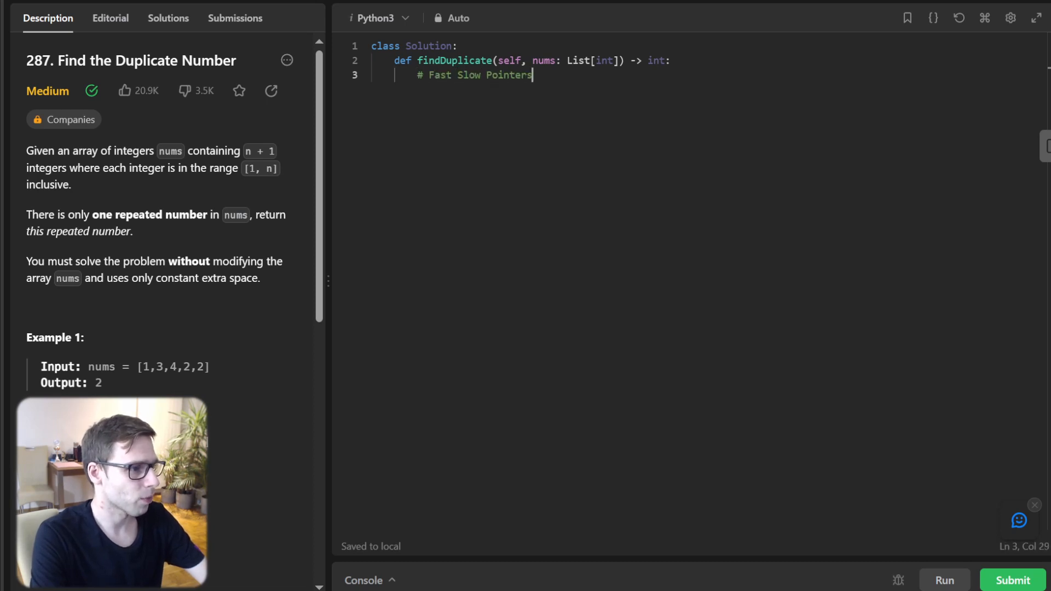
type("slow = nums[0")
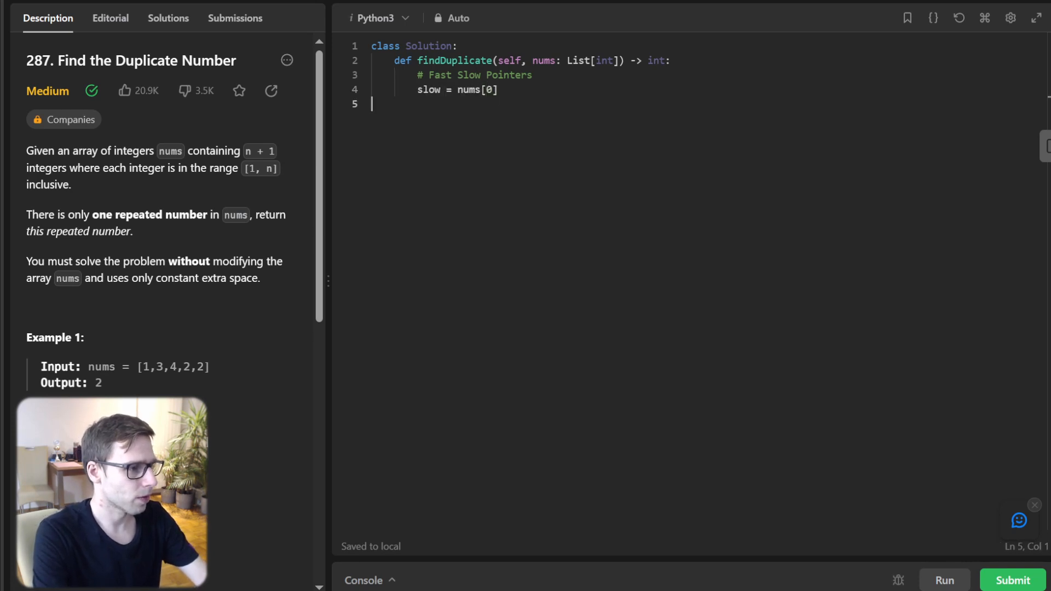
type("fast = nums[0")
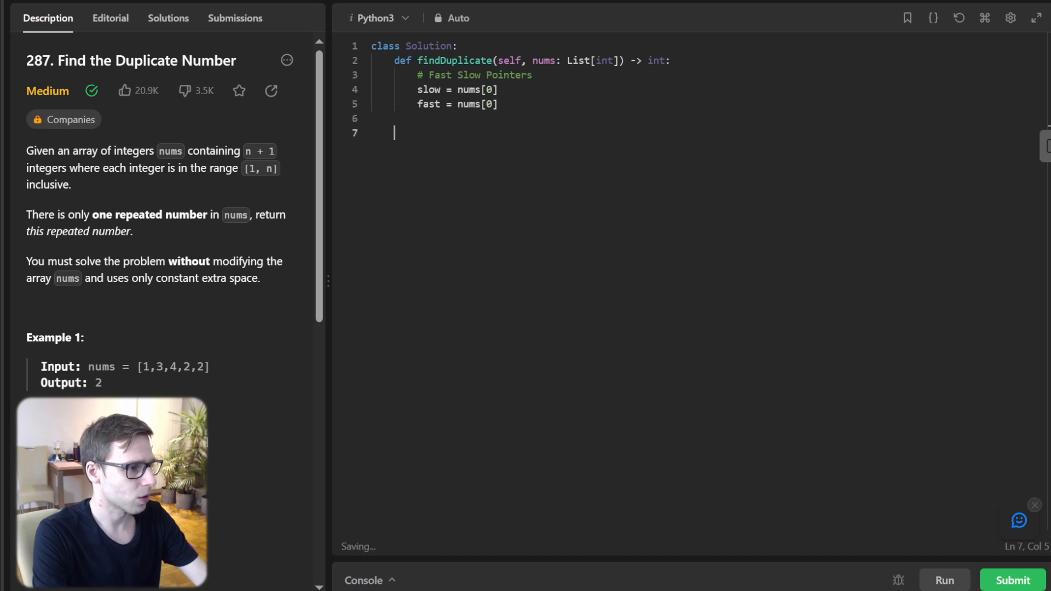
type("while True:")
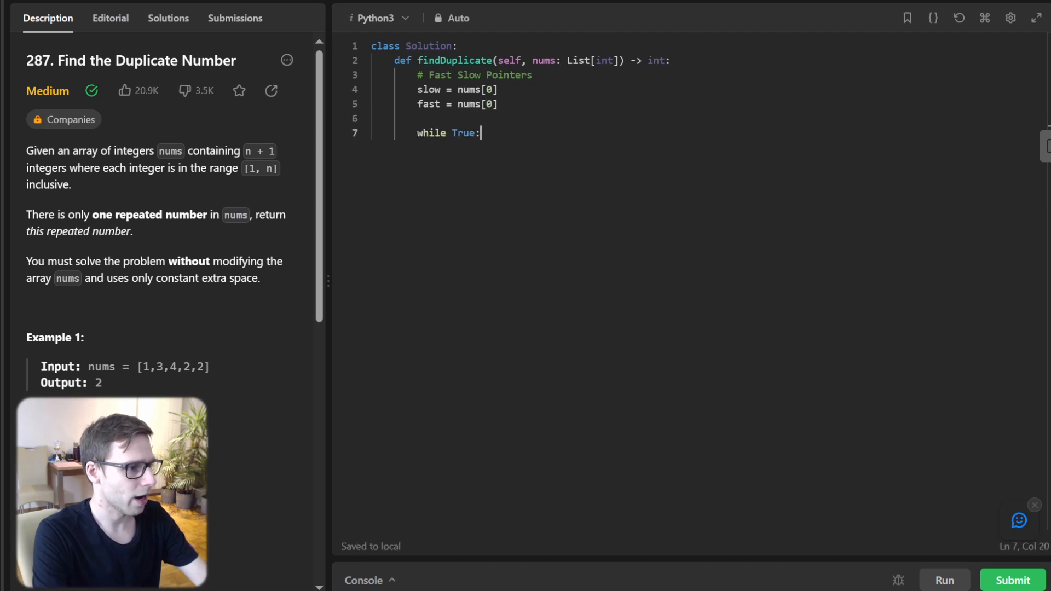
type("slow")
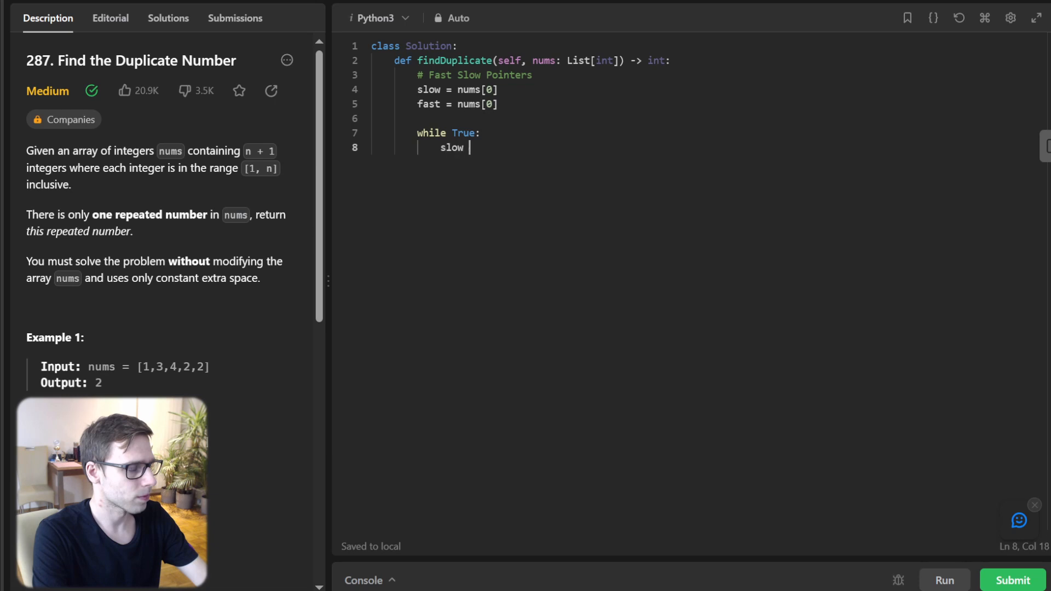
type("= nums[slow]")
type("fast")
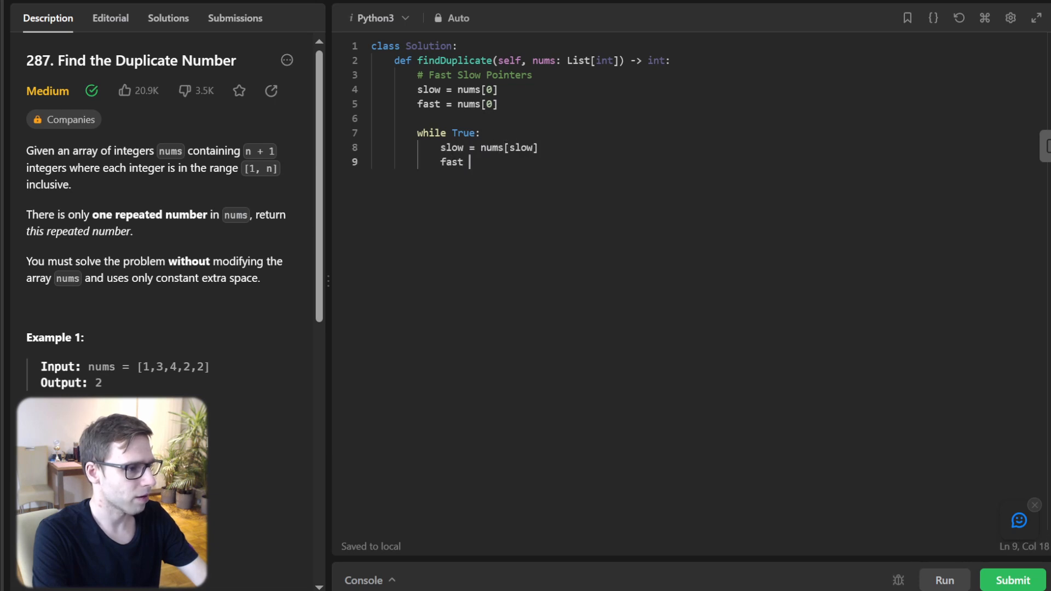
type("= nums[nums[fa")
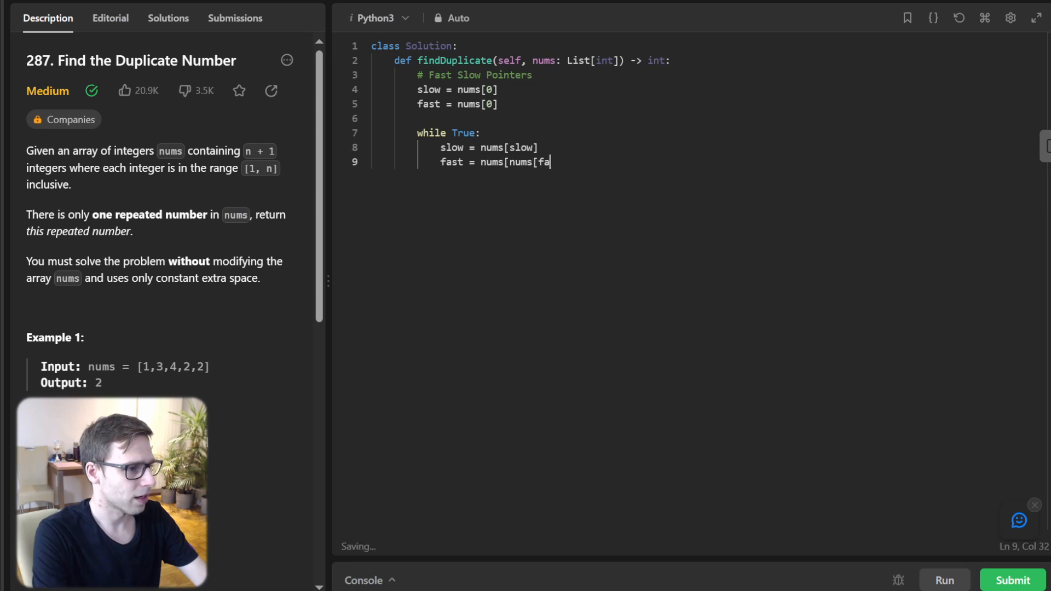
type("st]]")
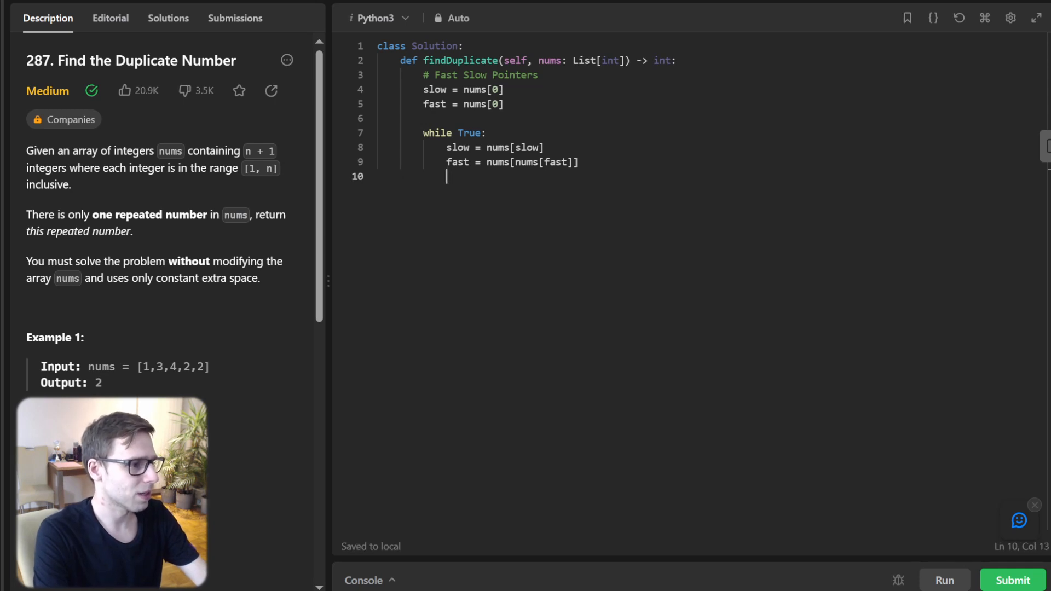
Add 'if slow == fast: break' to exit the first loop when the pointers meet
type("if slow ==")
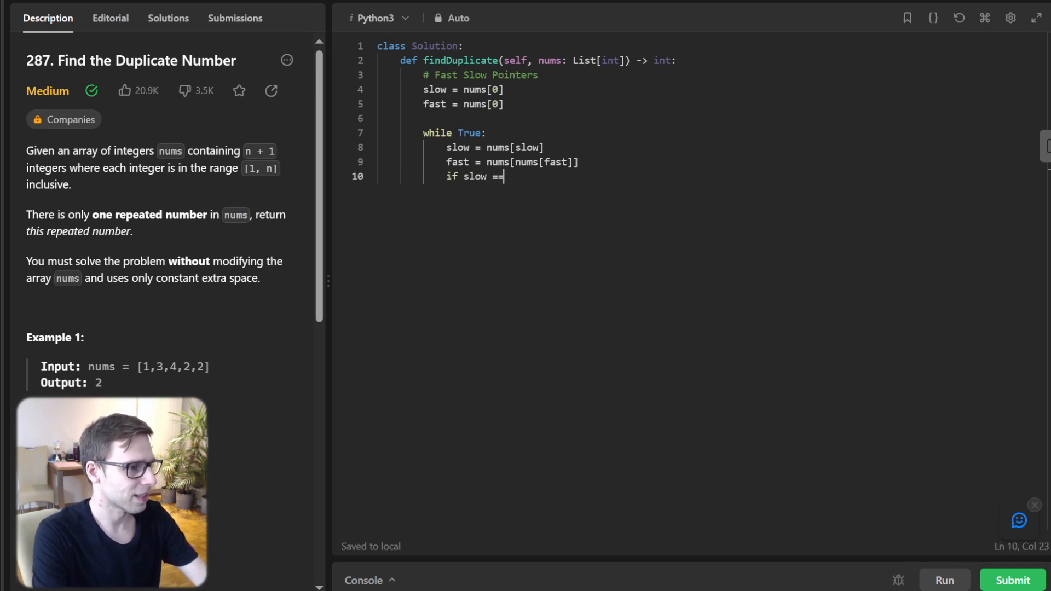
type("fas:t")
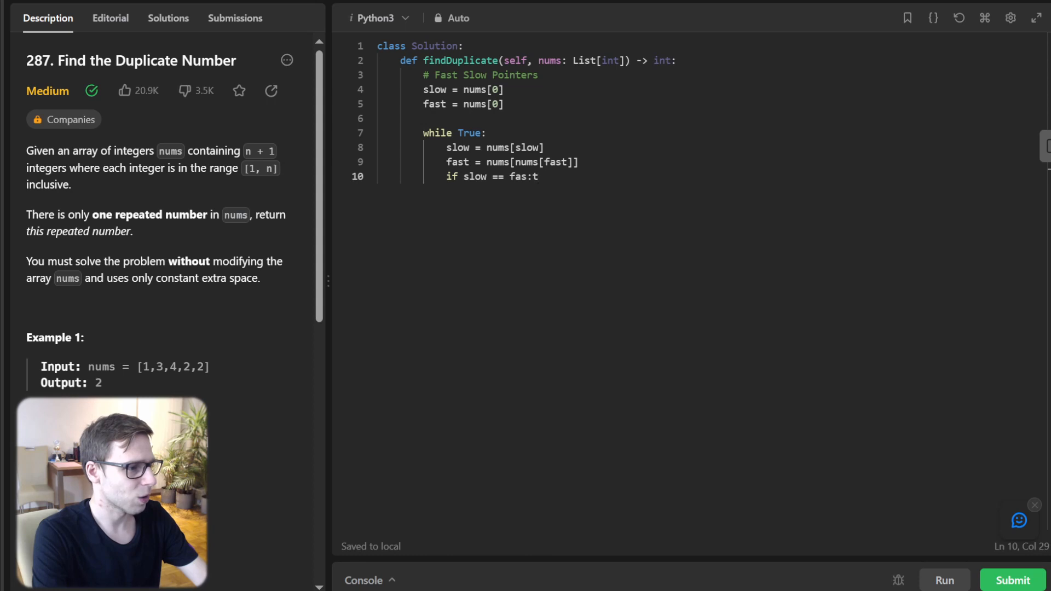
key("Backspace")
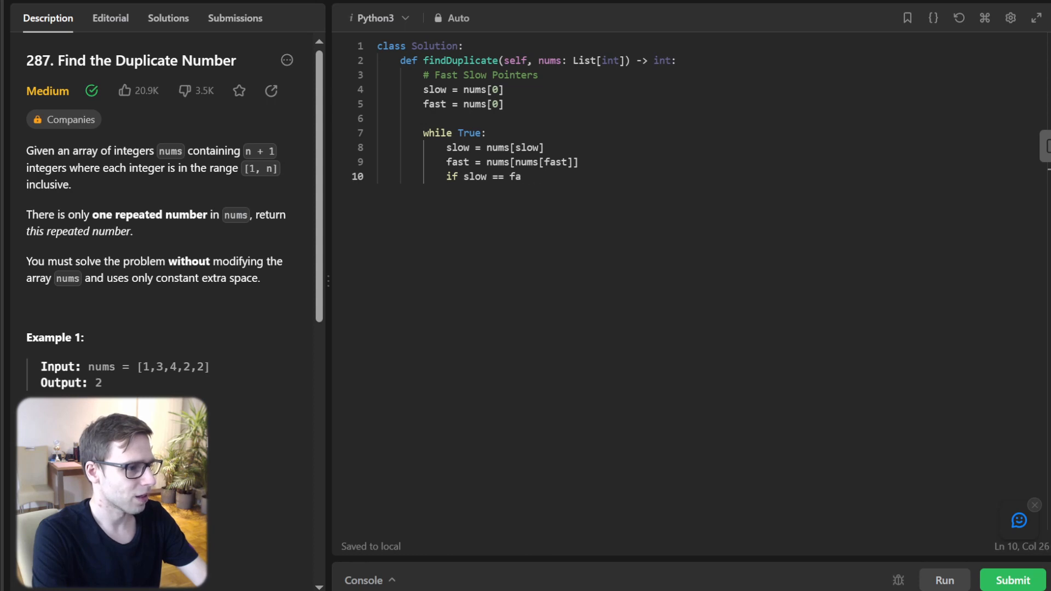
type("t:")
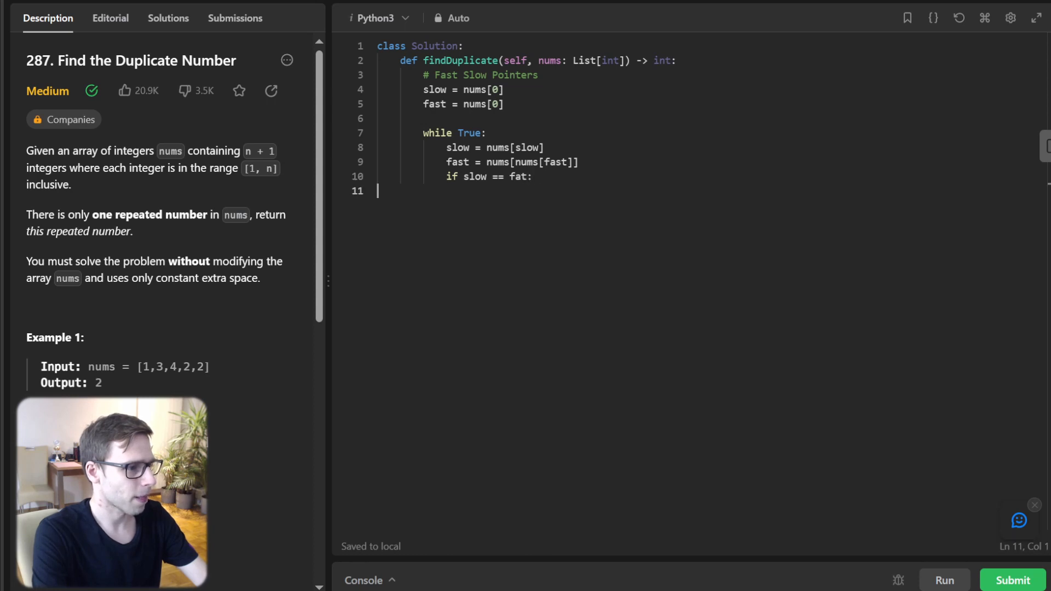
type("s")
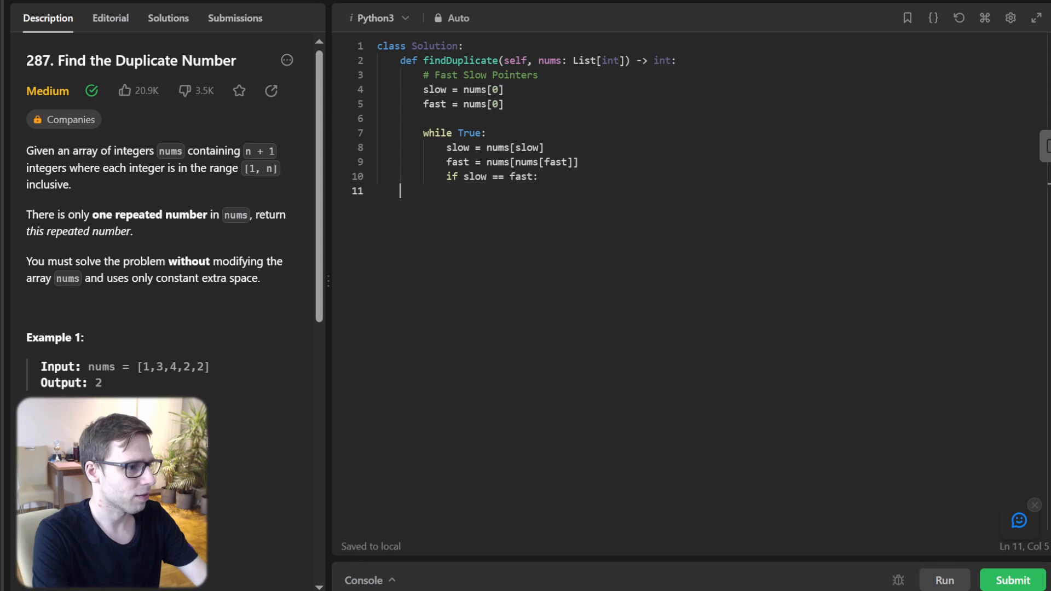
type("break")
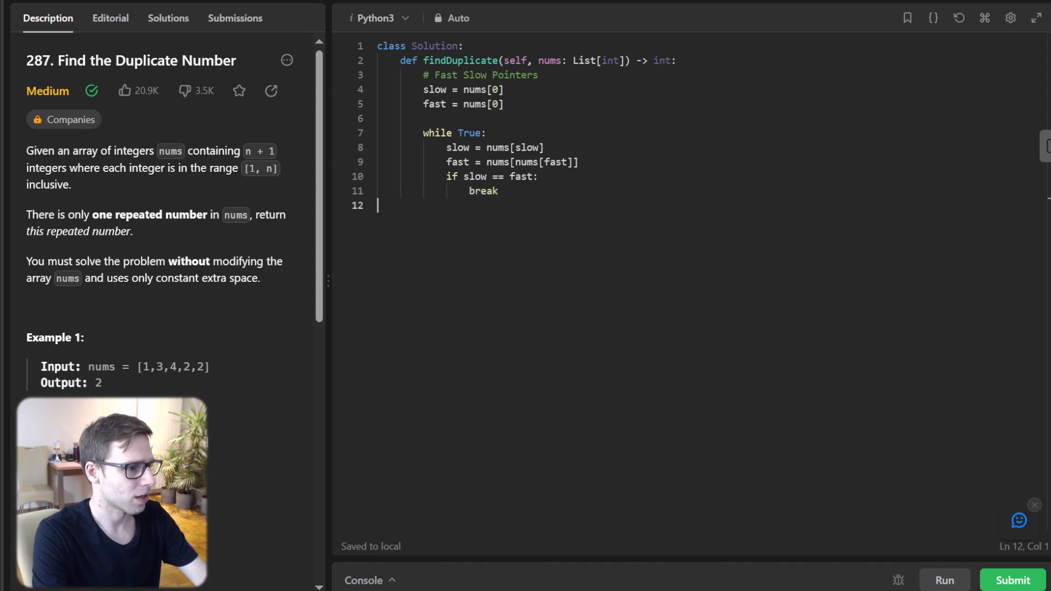
Reset slow to nums[0], step both pointers until equal, and return slow
type("lsd")
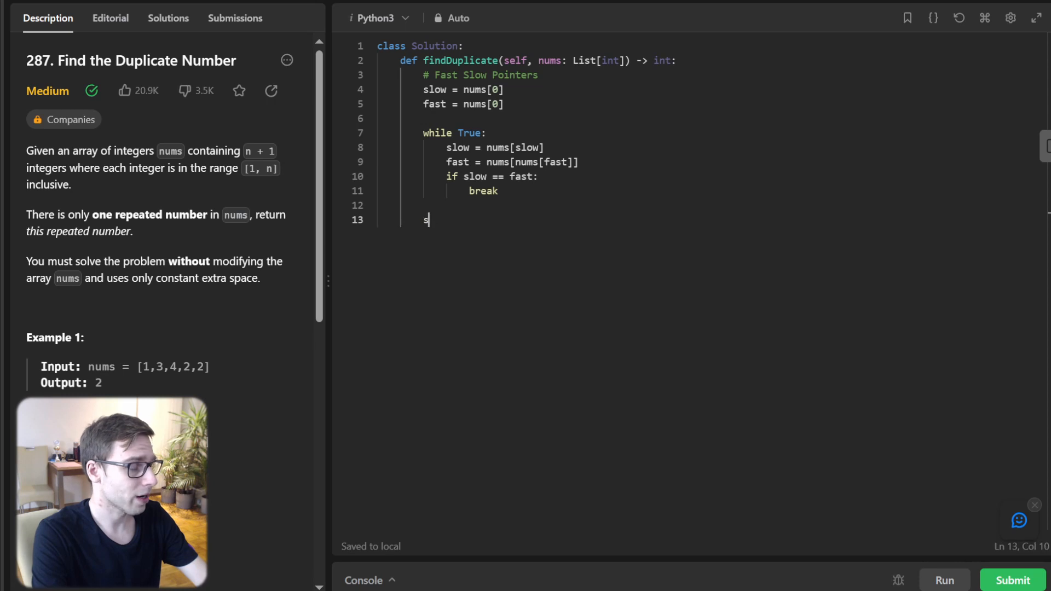
type("low = nums[0")
type("while slow !=")
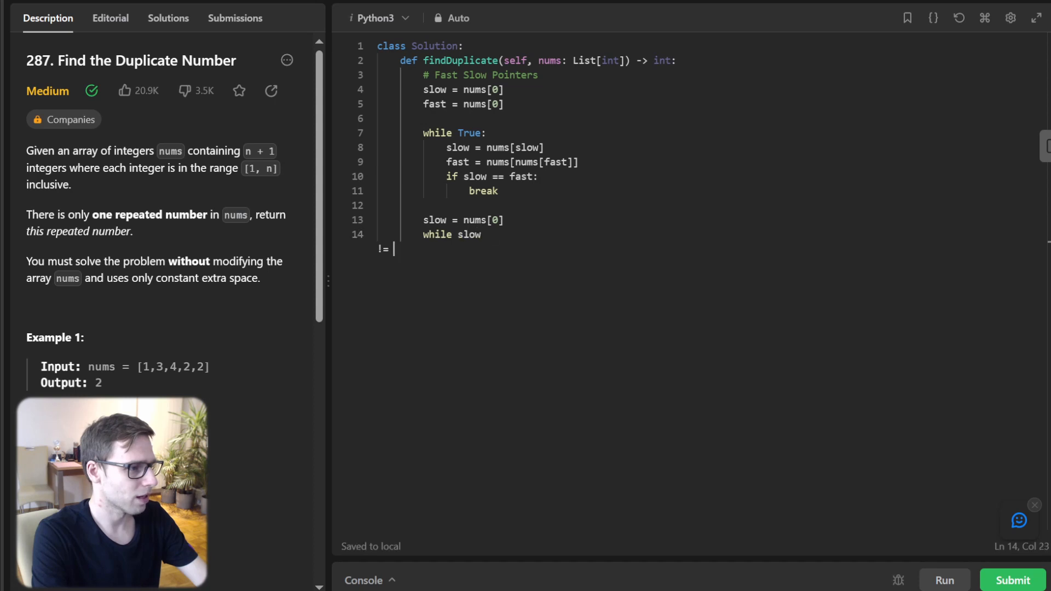
type("fast:")
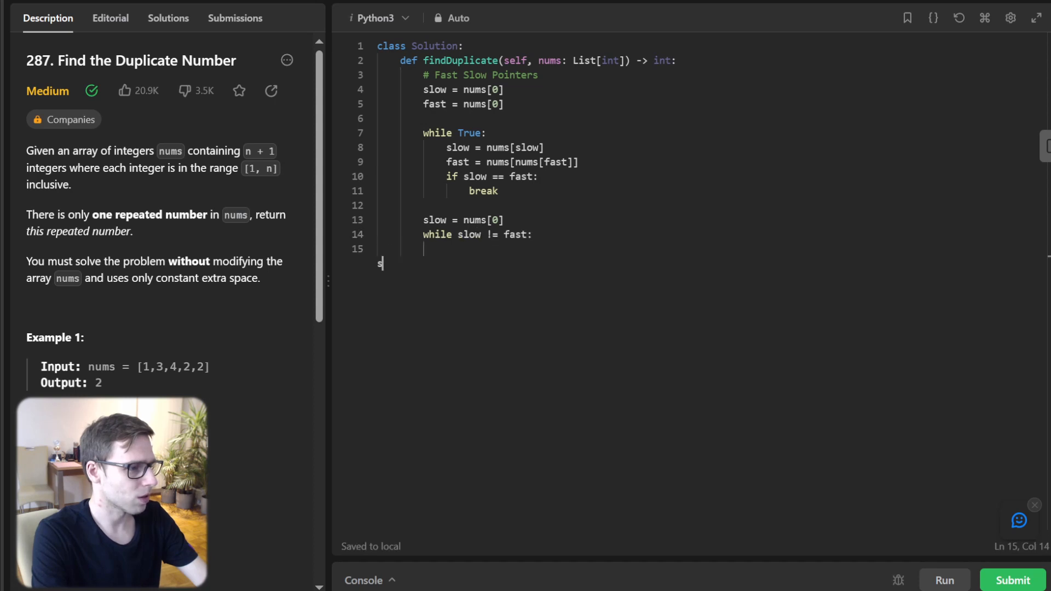
type("slow = nums[slow")
type("fast =")
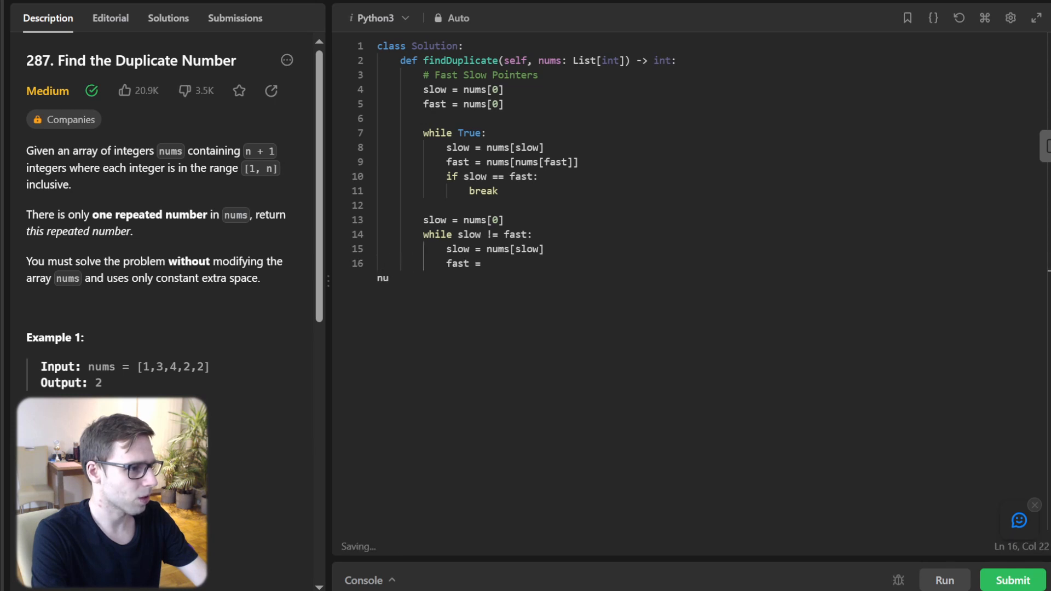
type("nums[fast]")
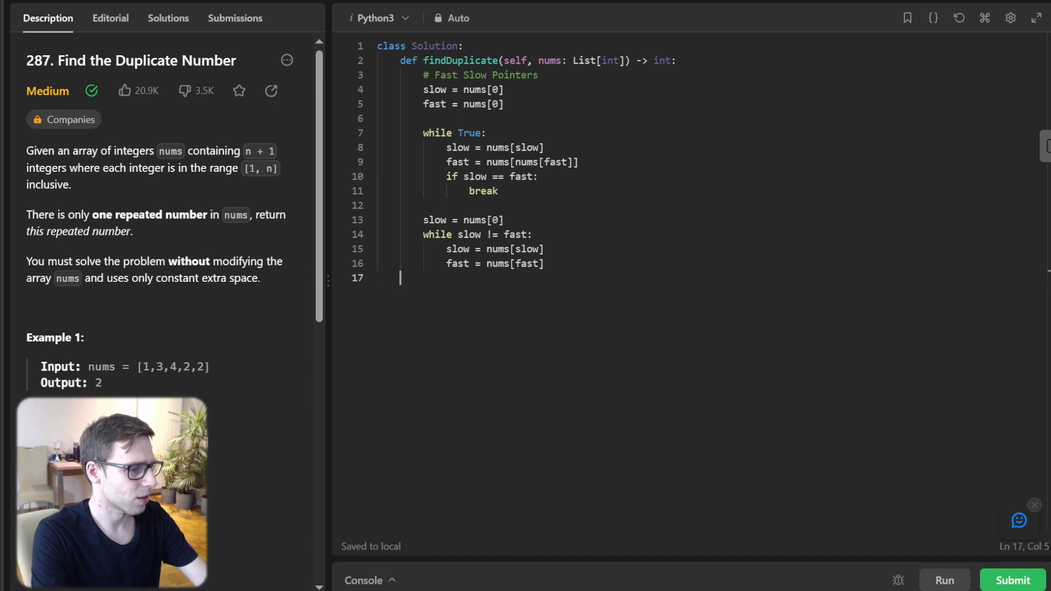
key("Enter")
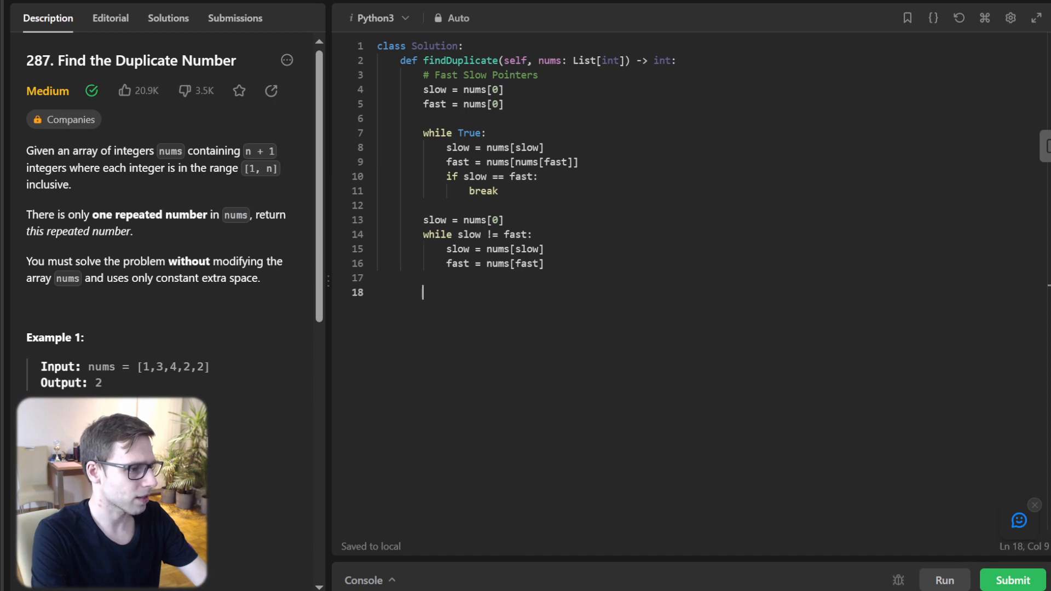
type("return slow")
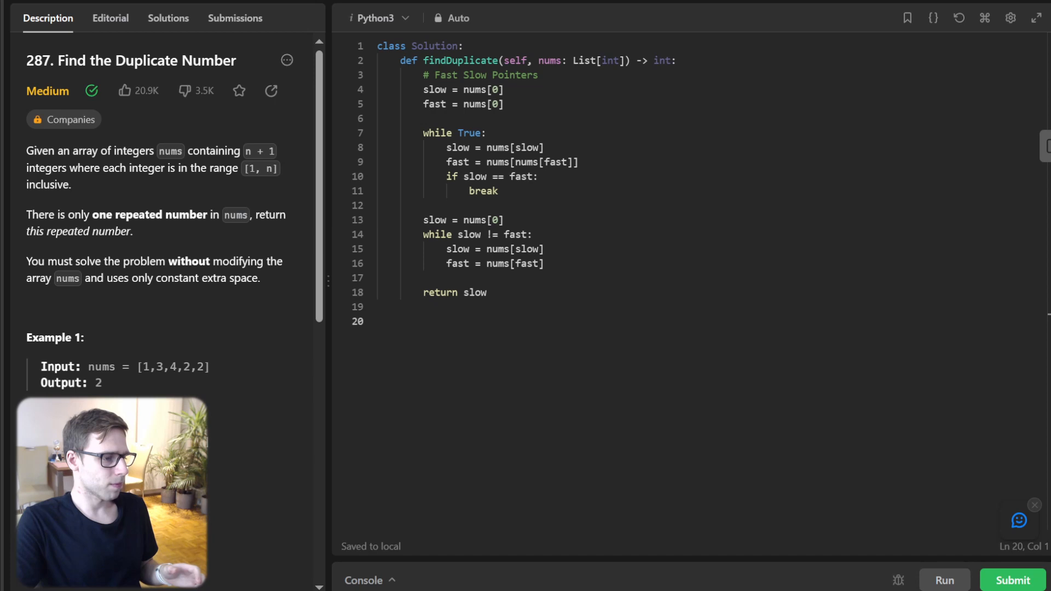
Run the fast/slow pointer solution on the sample cases, then submit it
left_click(944, 580)
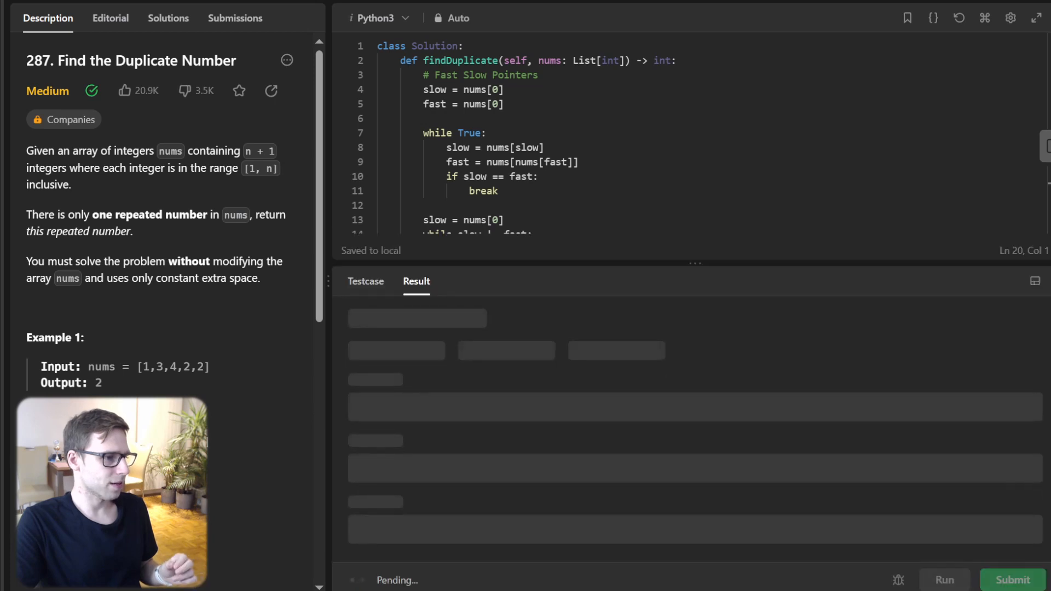
left_click(943, 580)
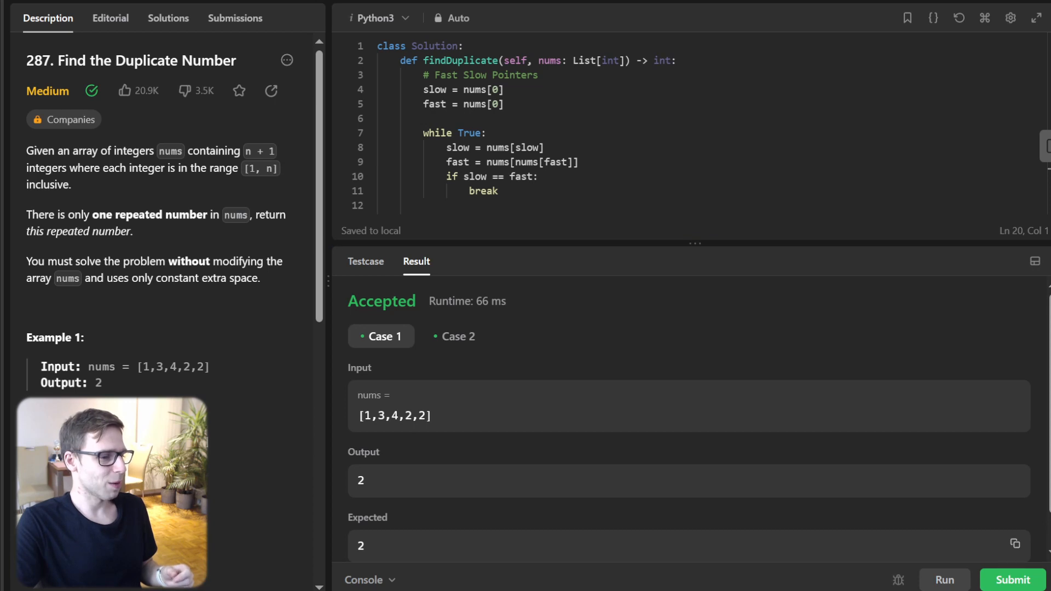
left_click(1013, 579)
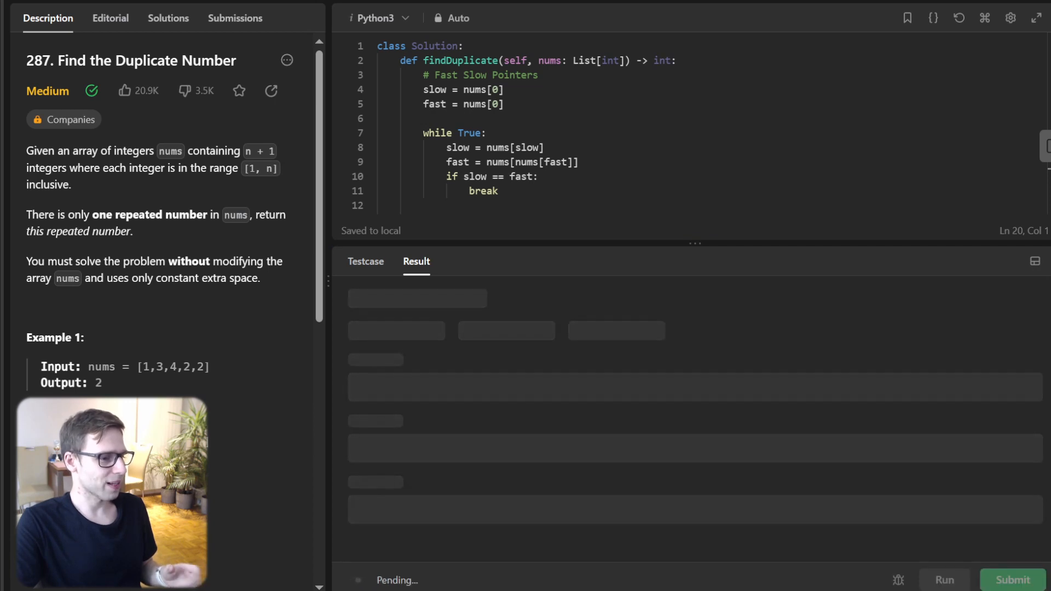
Review the accepted submission's 520 ms runtime stats, then close the details panel
left_click(1011, 579)
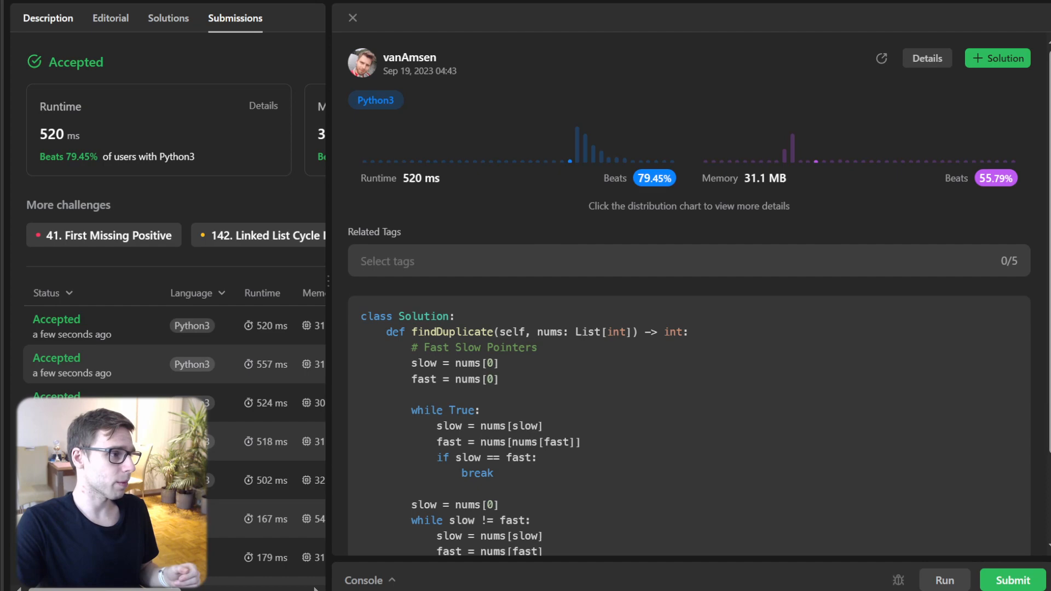
left_click(47, 19)
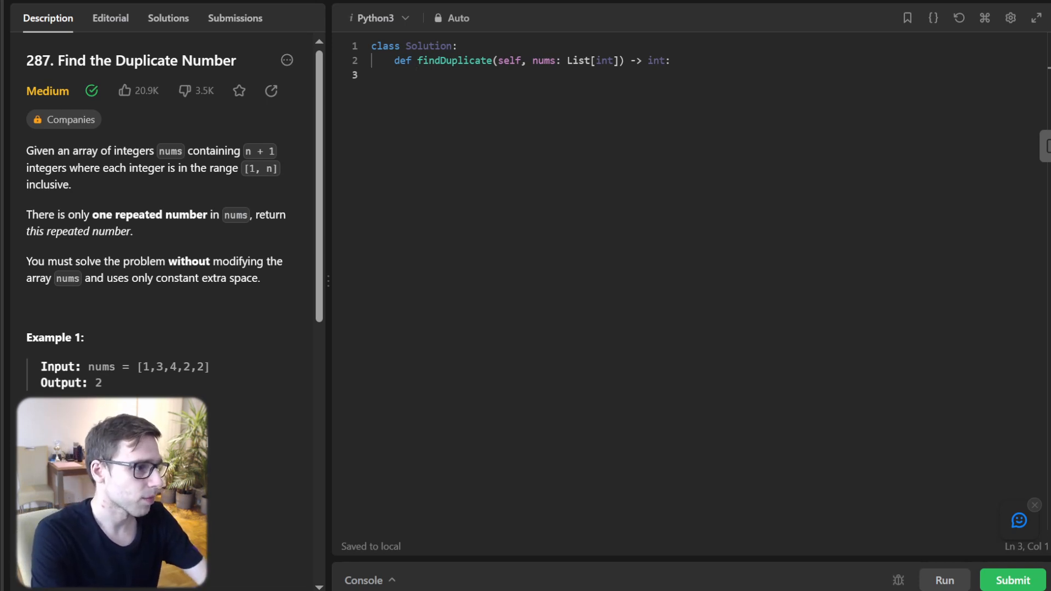
Add a # Binary search comment, low = 1, high = len(nums) - 1, and a while loop computing mid
type("# Binary Search")
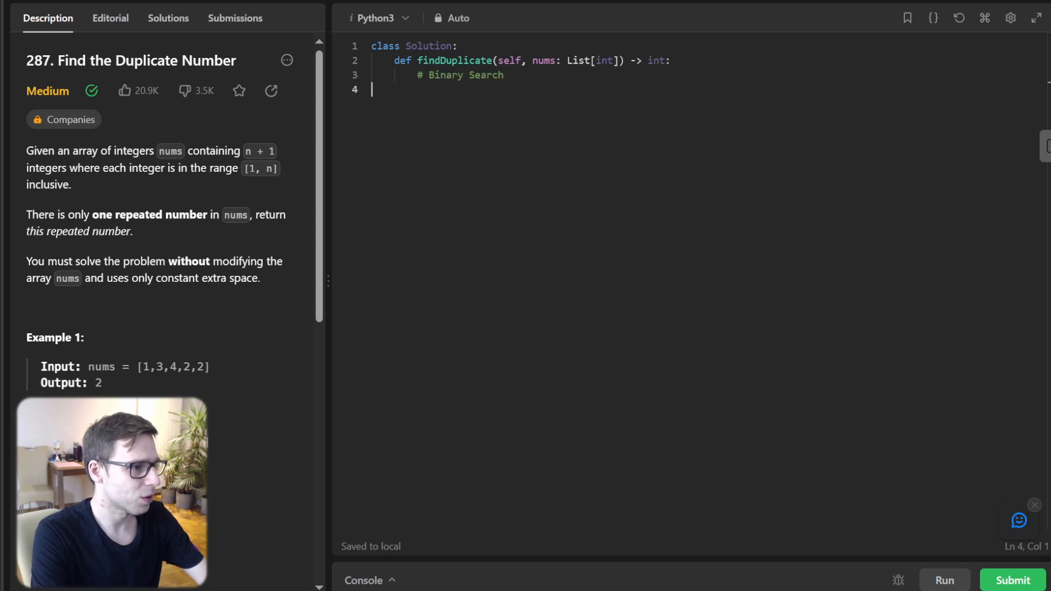
type("low,")
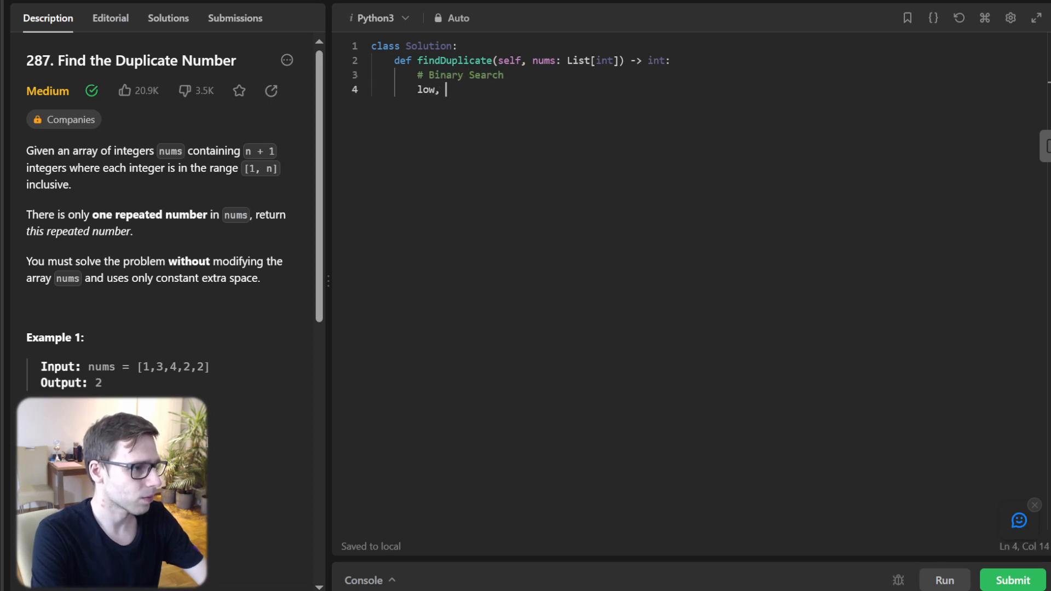
type("high = 1, l")
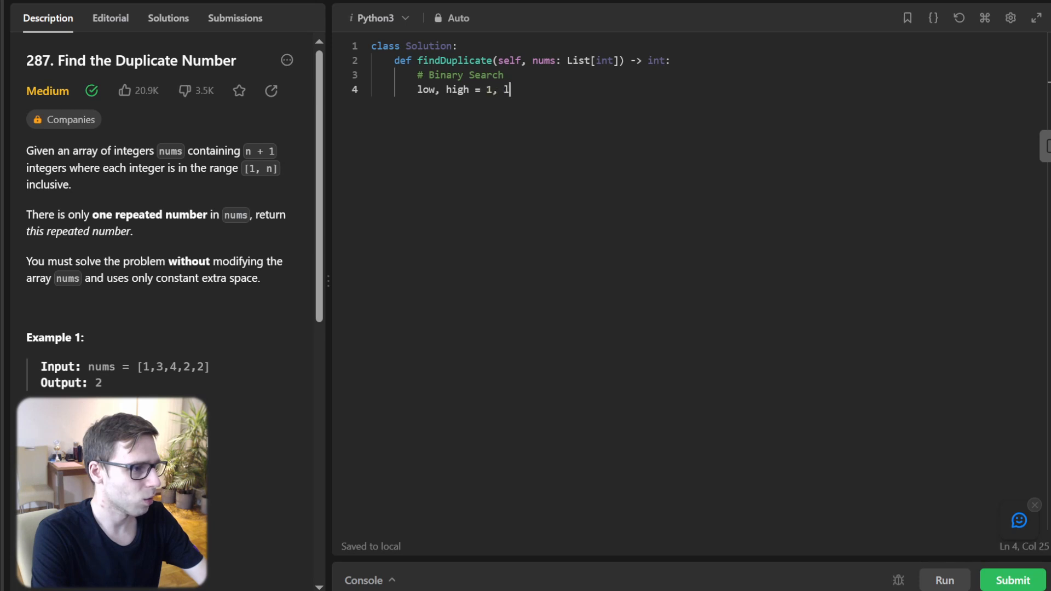
type("en(nums) - 1")
type("wh")
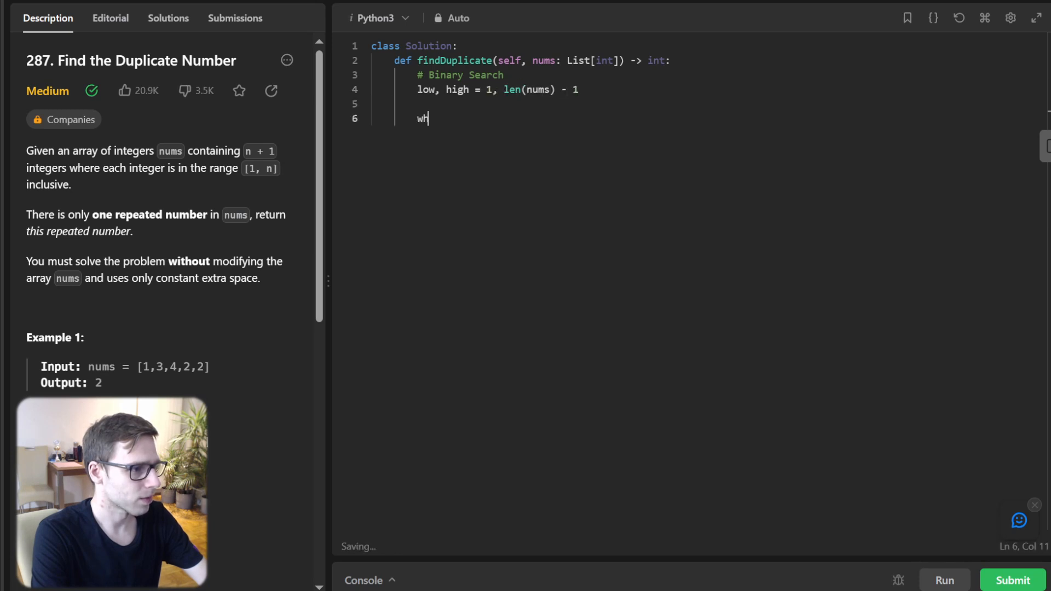
type("ile low <")
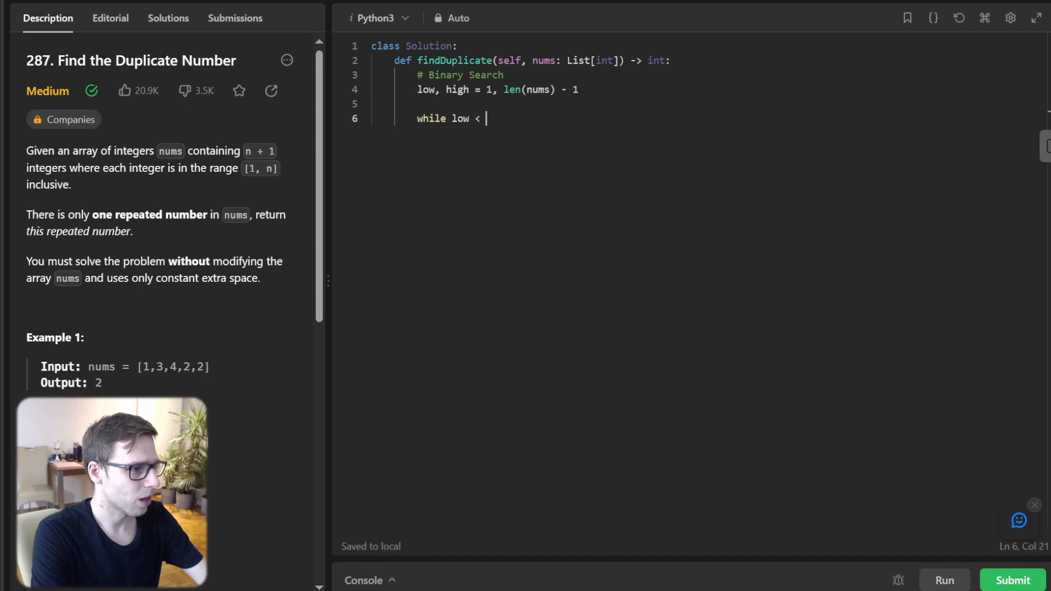
type("high:")
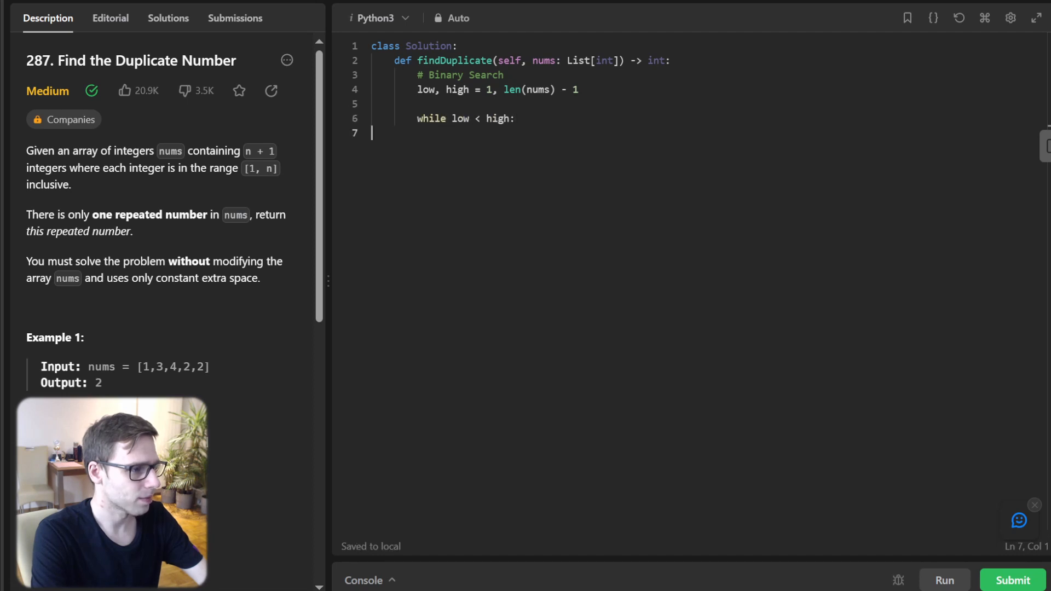
type("mid = (low + high) // 2")
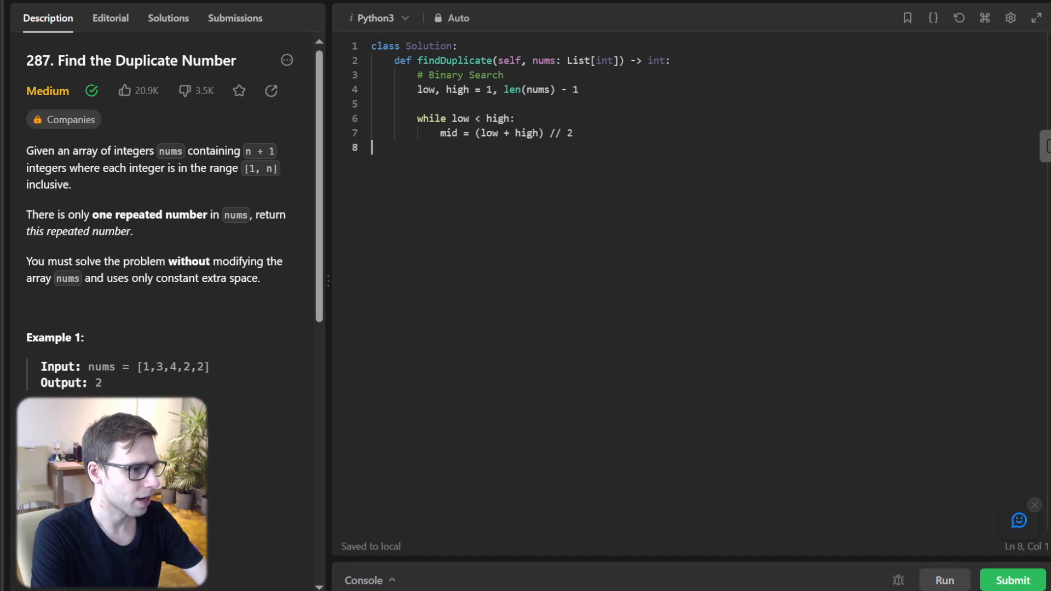
Count values up to mid, narrow high or low accordingly, and return low
type("count = 0")
type("for n")
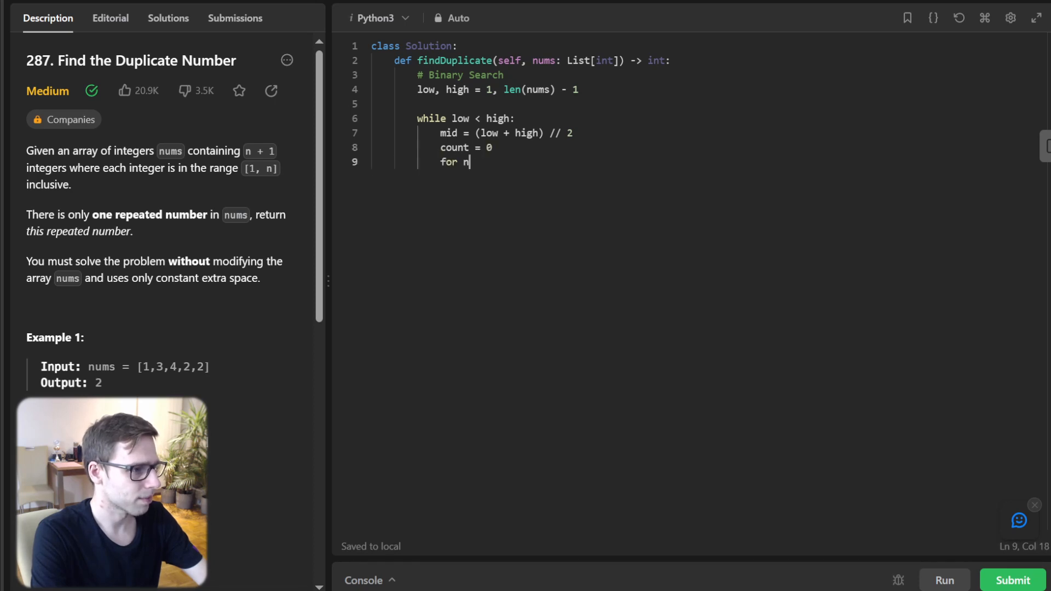
type("um in nums:")
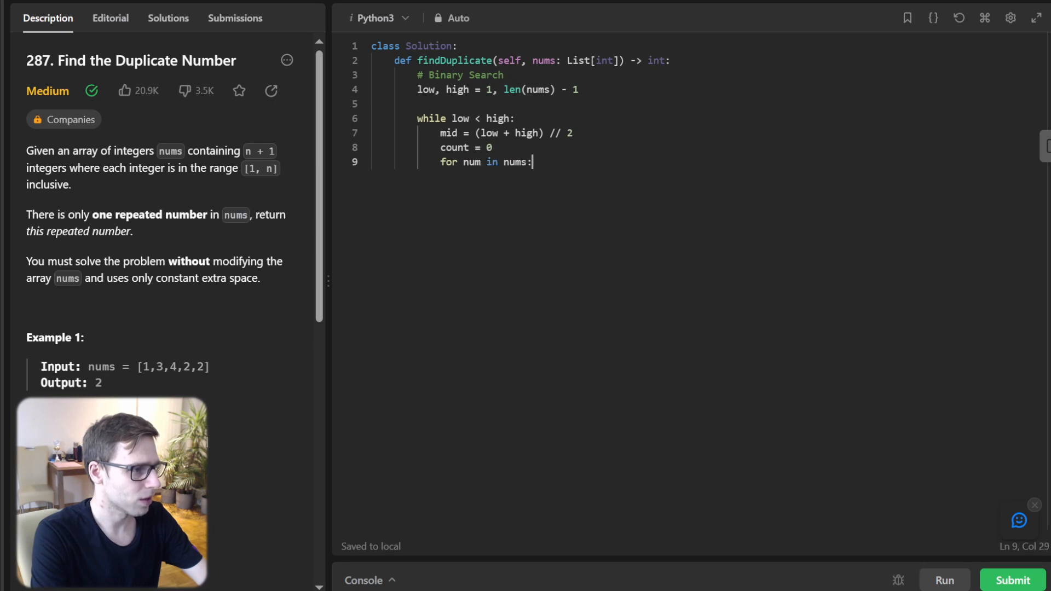
type("if")
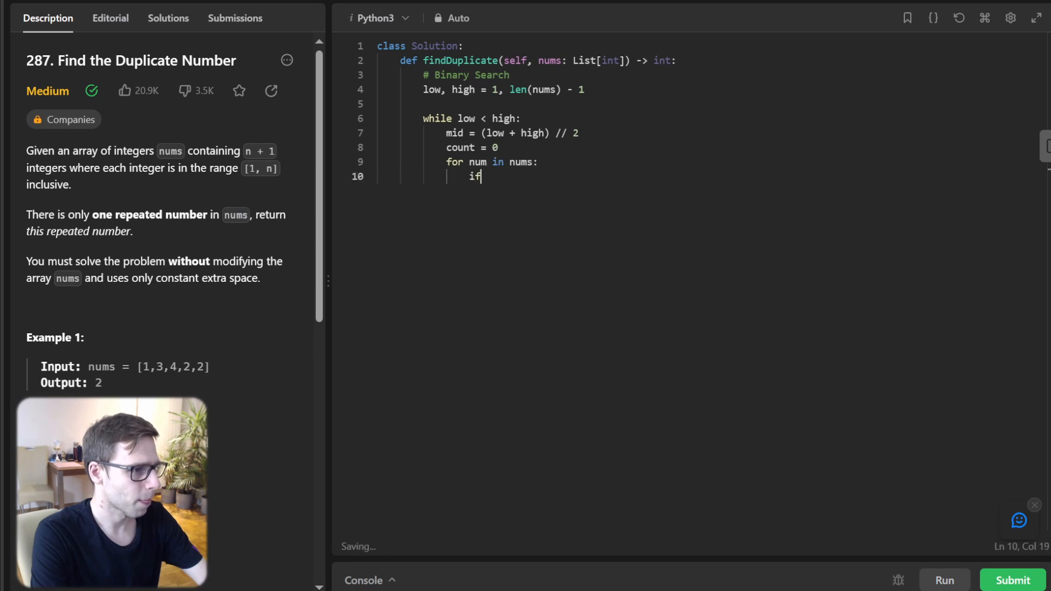
type("num <= mi")
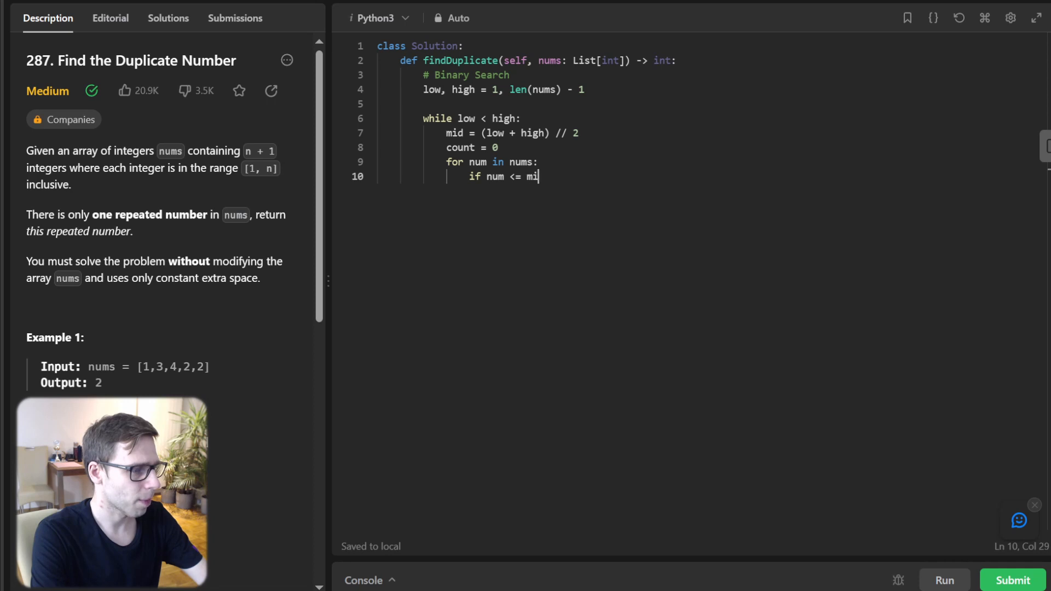
key("Enter")
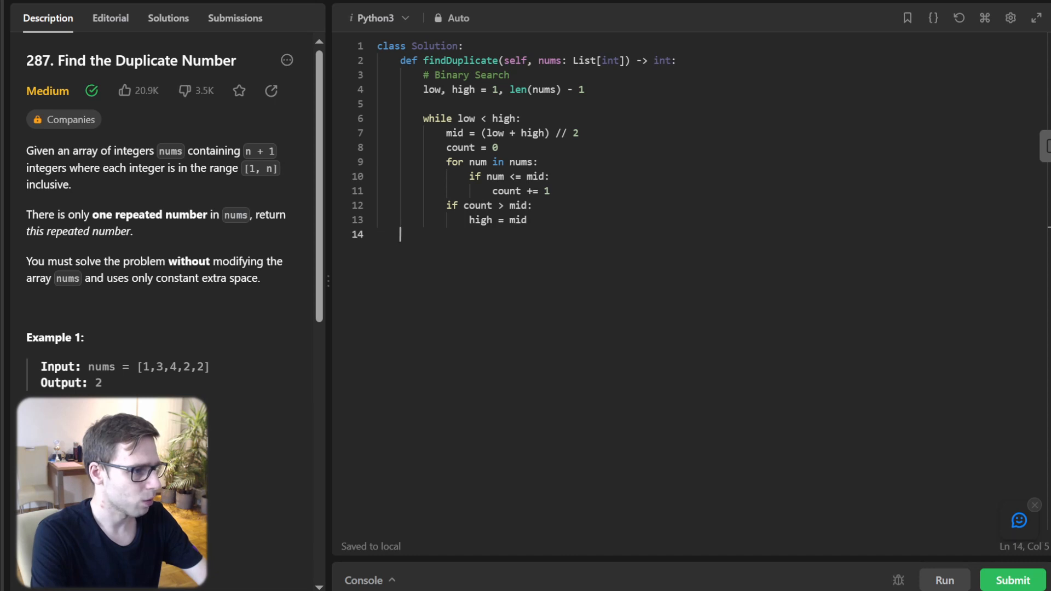
type("else:")
type("low = mid + 1")
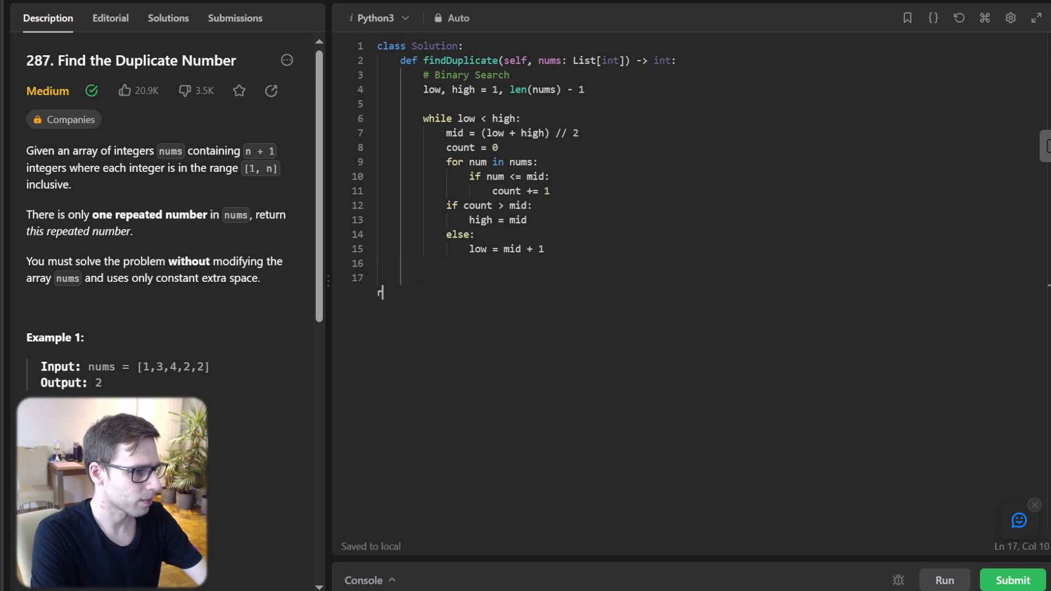
type("return low")
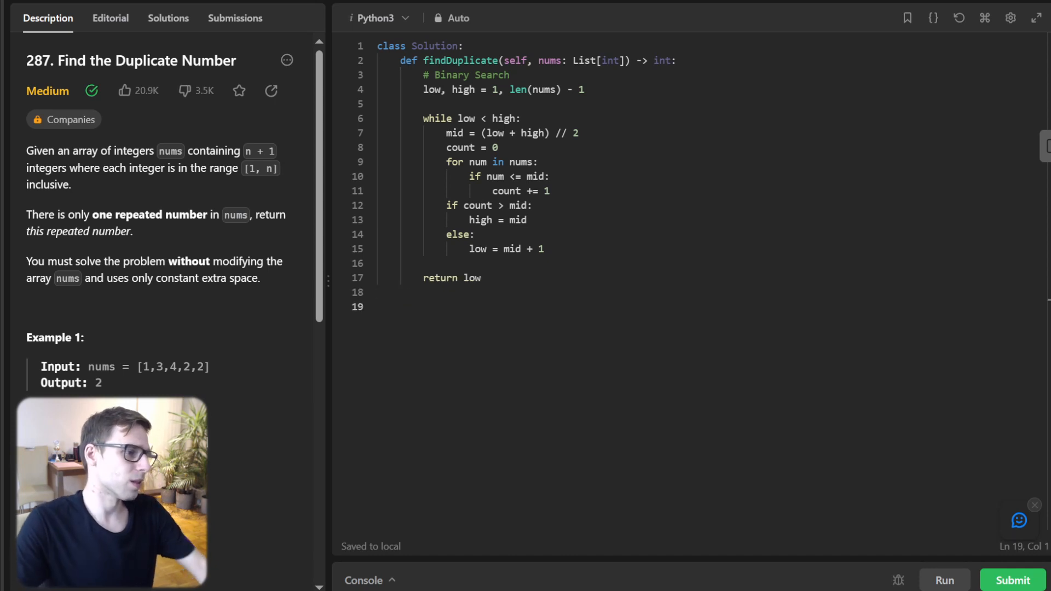
Run the binary search solution on Case 1 and Case 2, then collapse the console
left_click(943, 579)
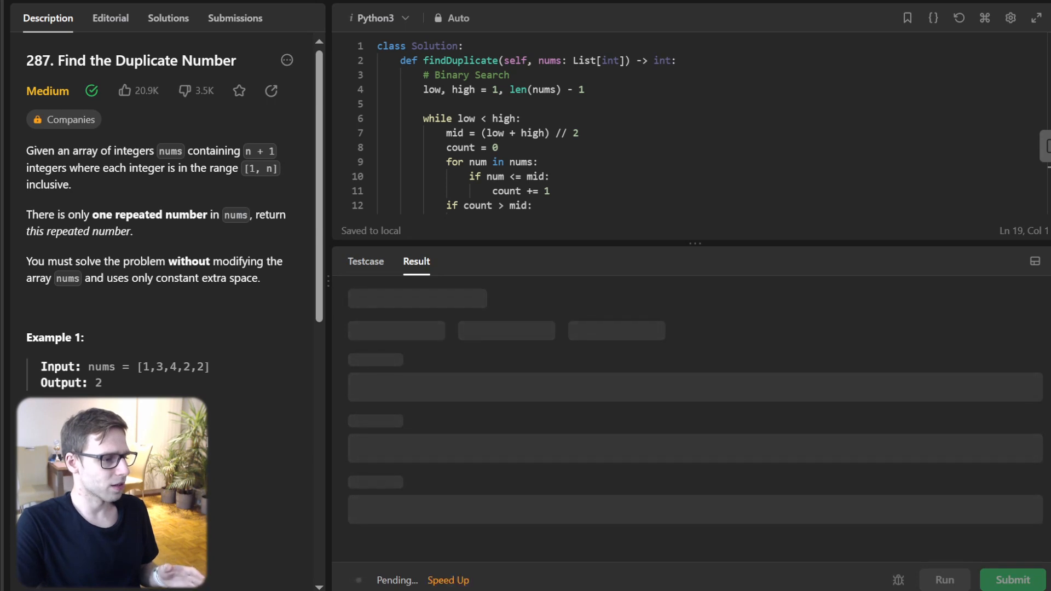
left_click(944, 580)
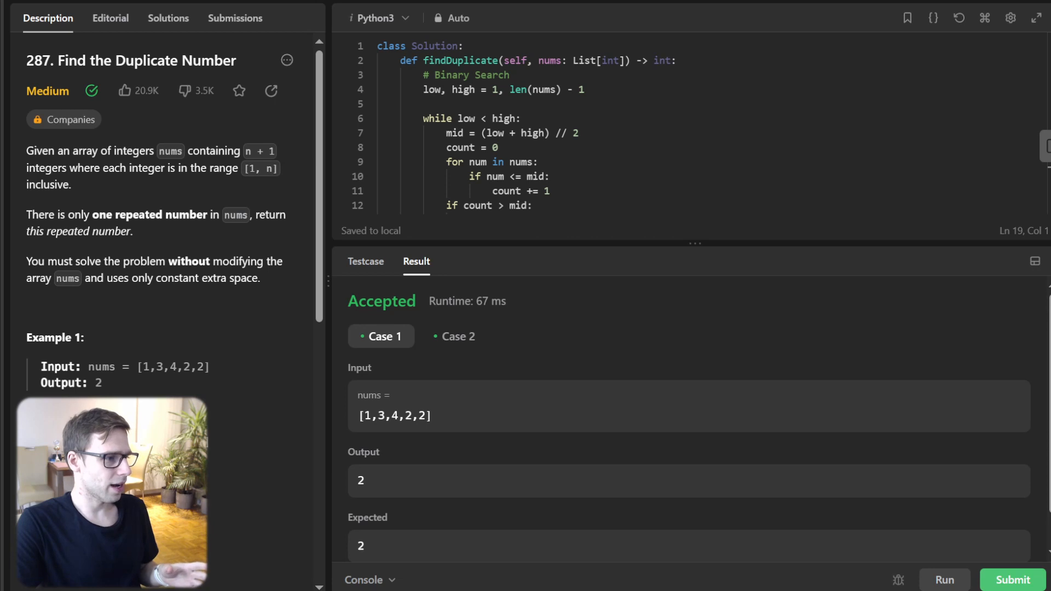
left_click(1012, 580)
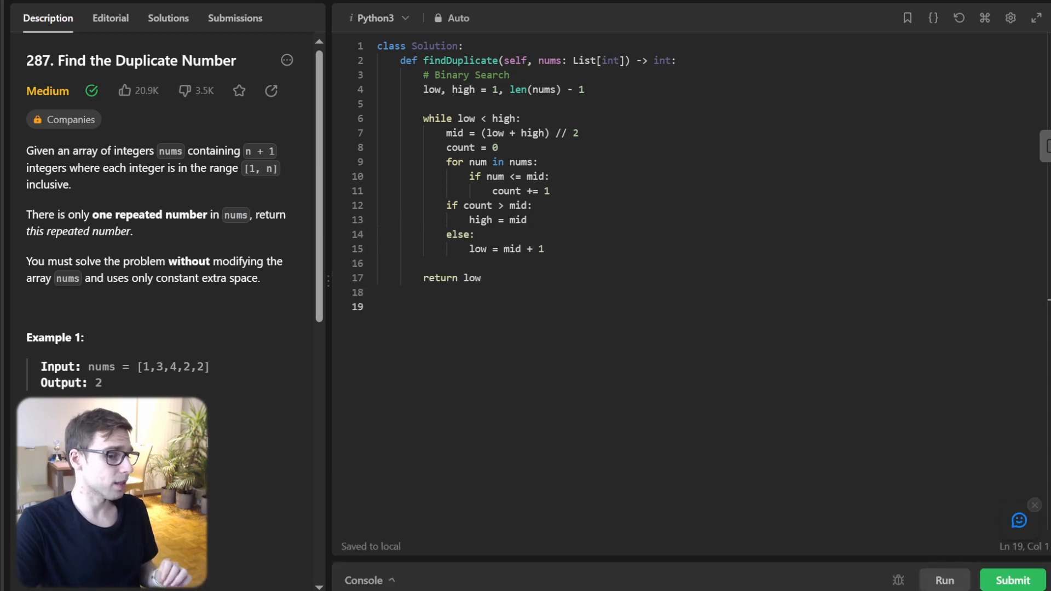
left_click(235, 18)
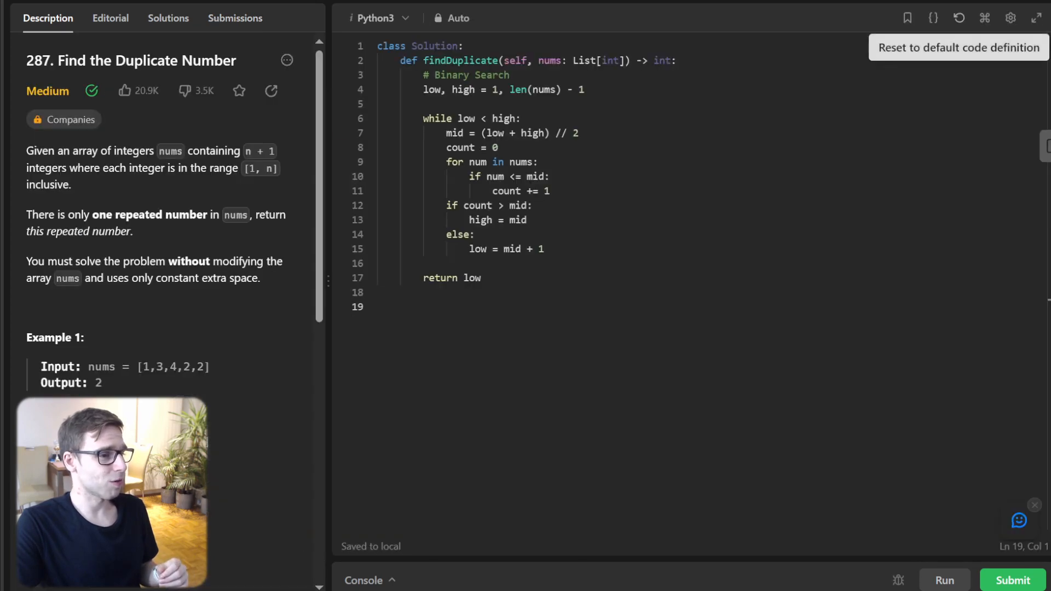
Reset the editor to the default findDuplicate starter code
left_click(958, 18)
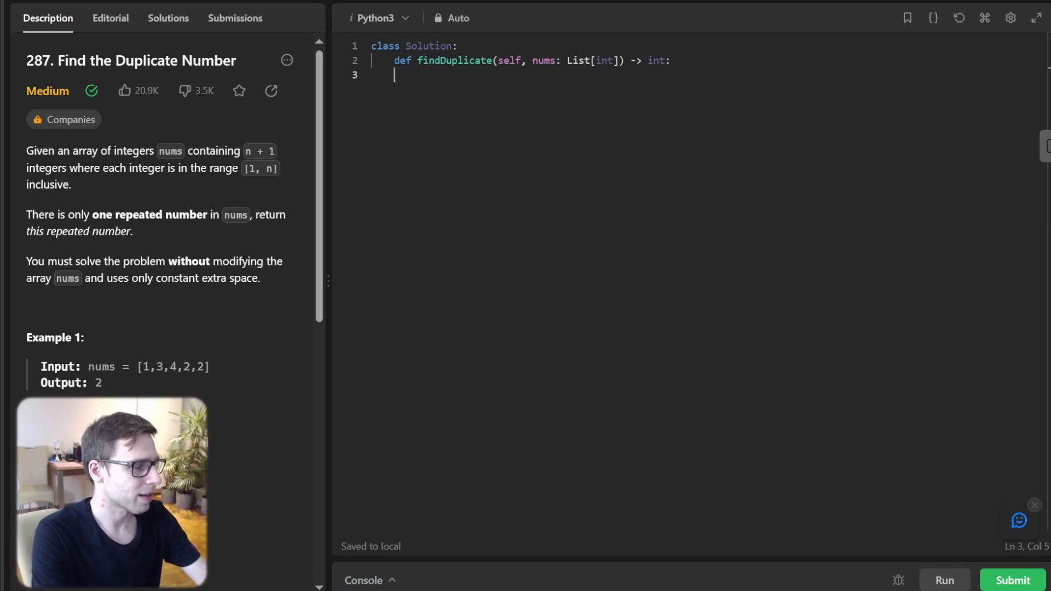
Add a # Sort comment, call nums.sort(), and loop comparing nums[i] with nums[i-1]
type("# Sort")
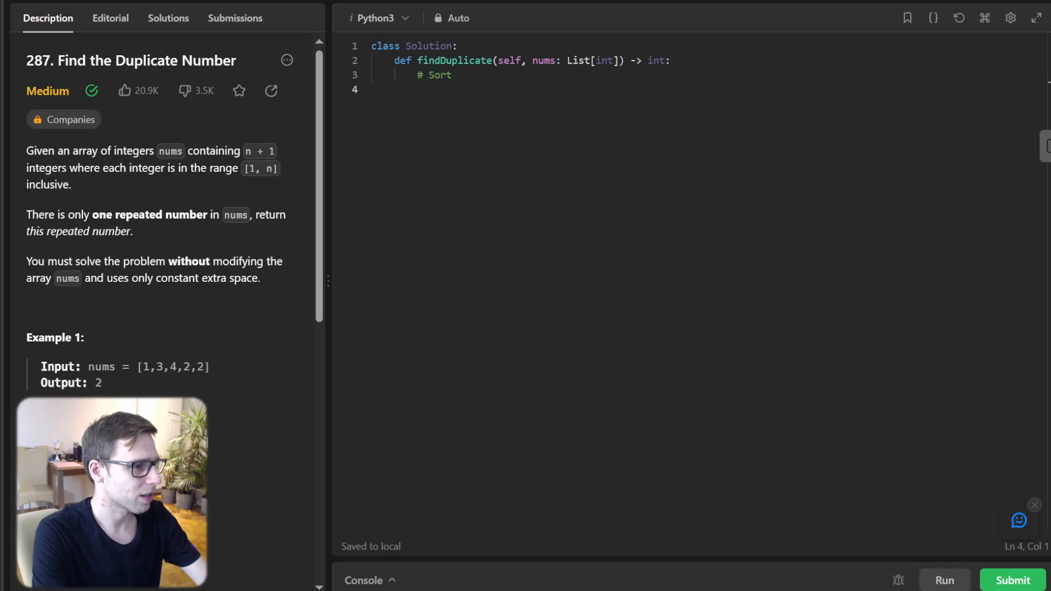
type("nums.sort()")
type("for")
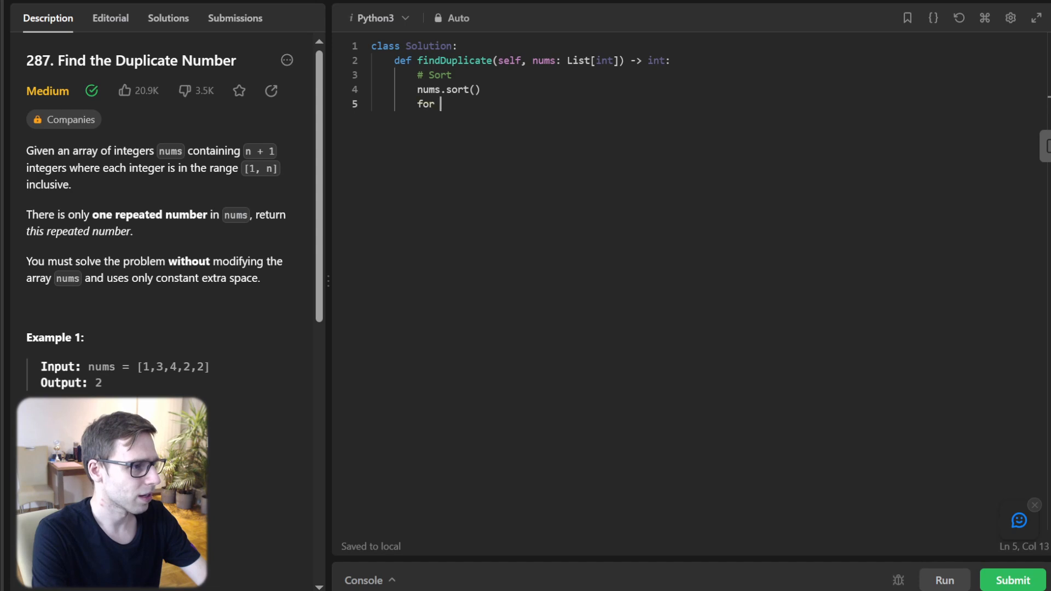
type("i in range(")
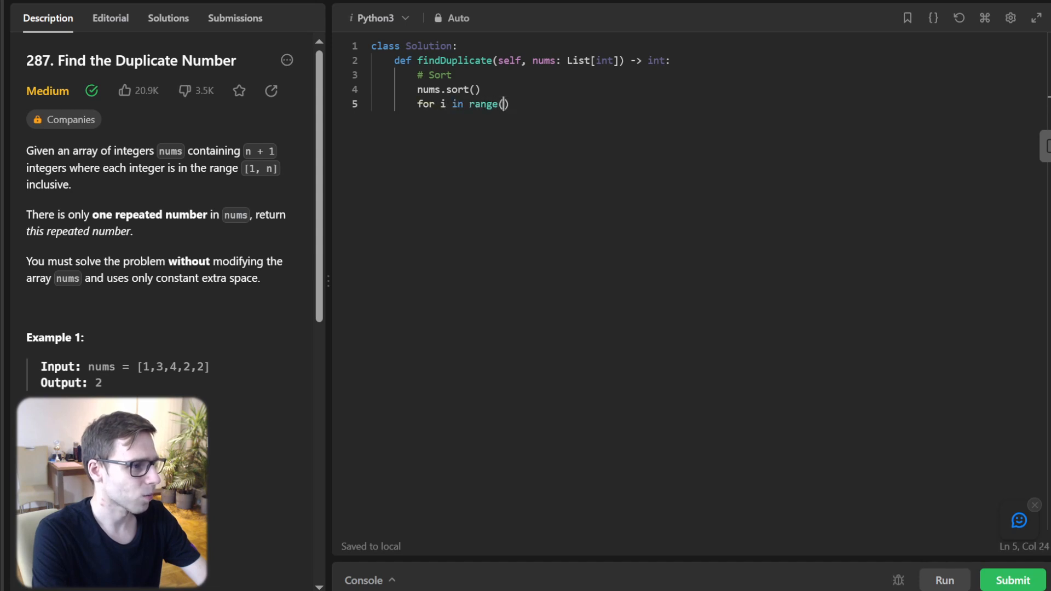
type("1, len(nums)):")
type("if")
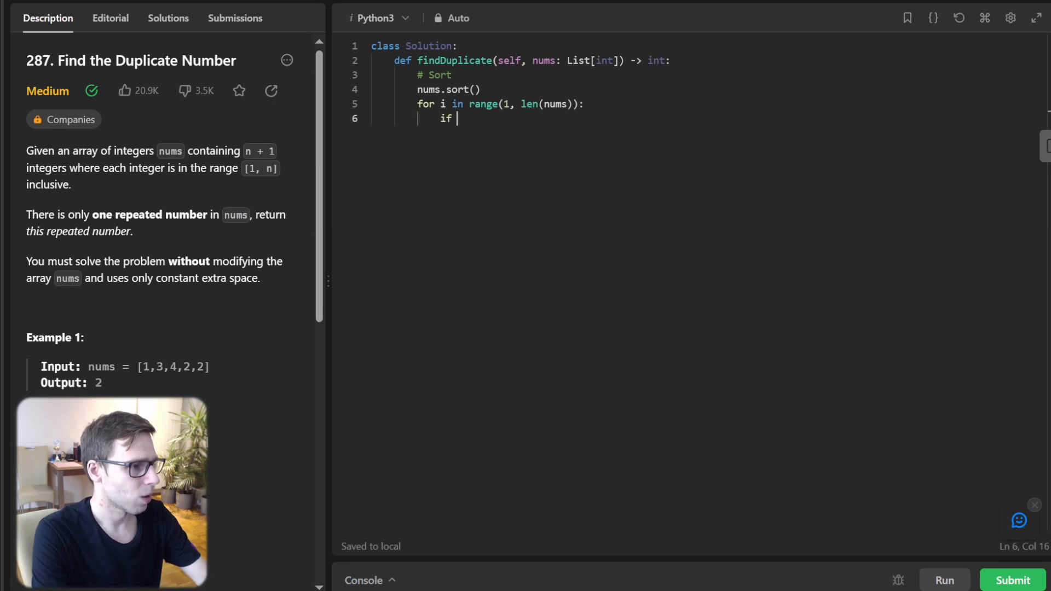
type("nums[i] ==")
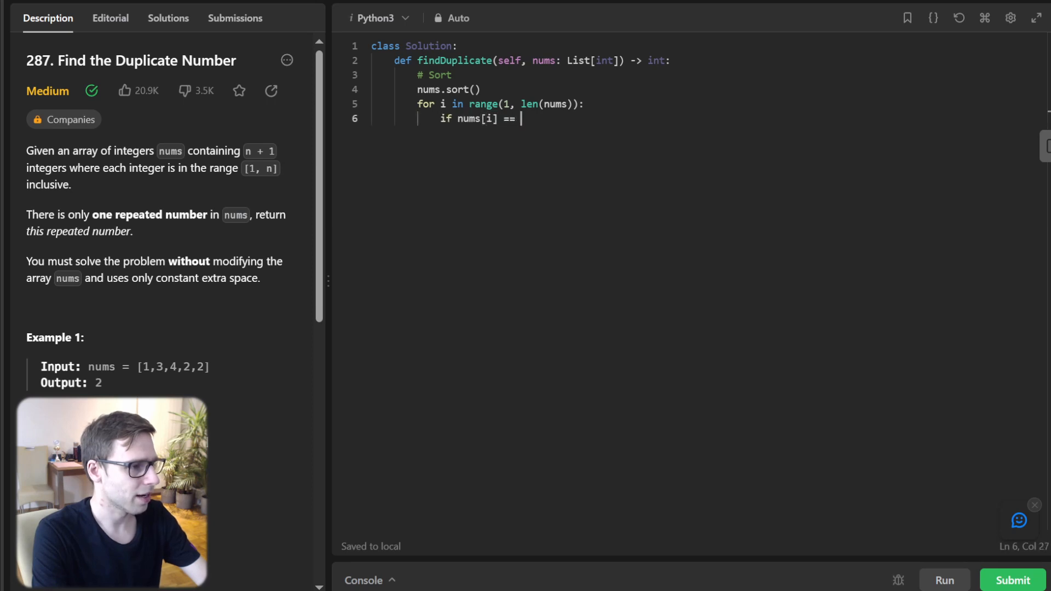
type("nums[i-1]:")
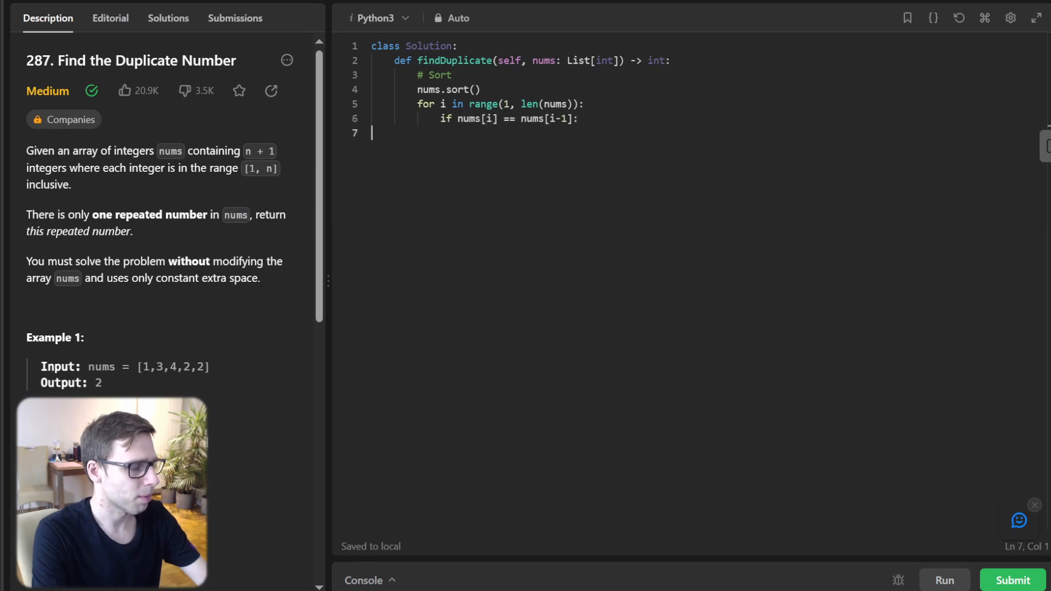
Return the matching nums[i], fall back to len(nums), and run the tests
type("re")
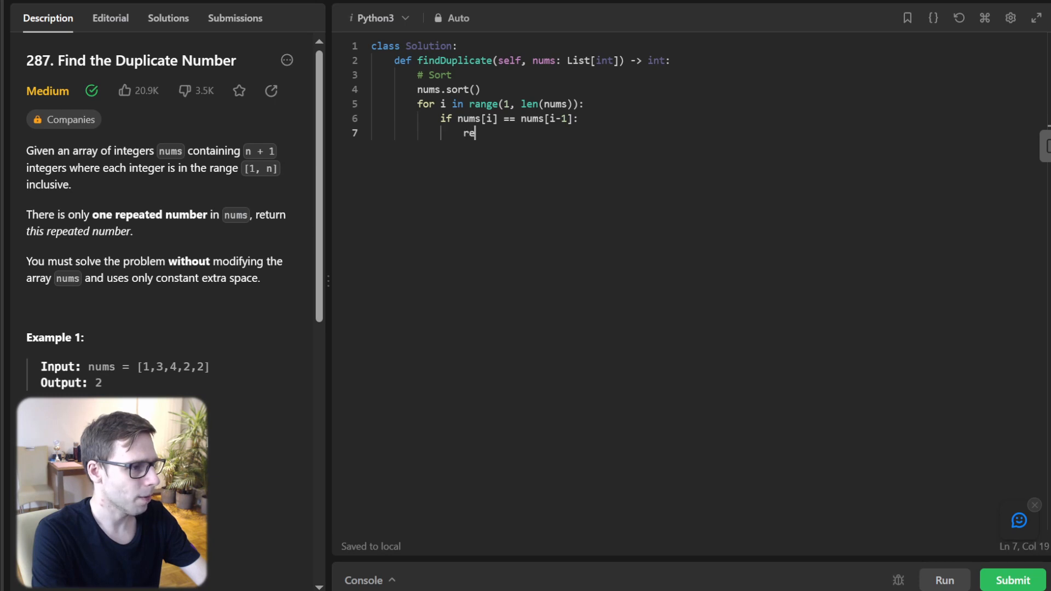
type("turn nums[i]")
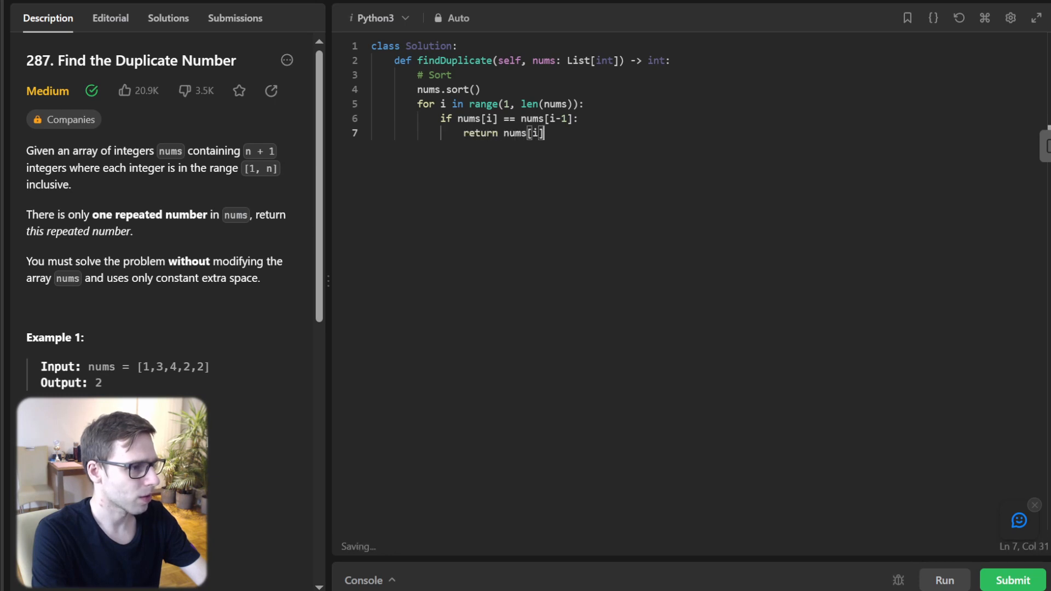
type("return")
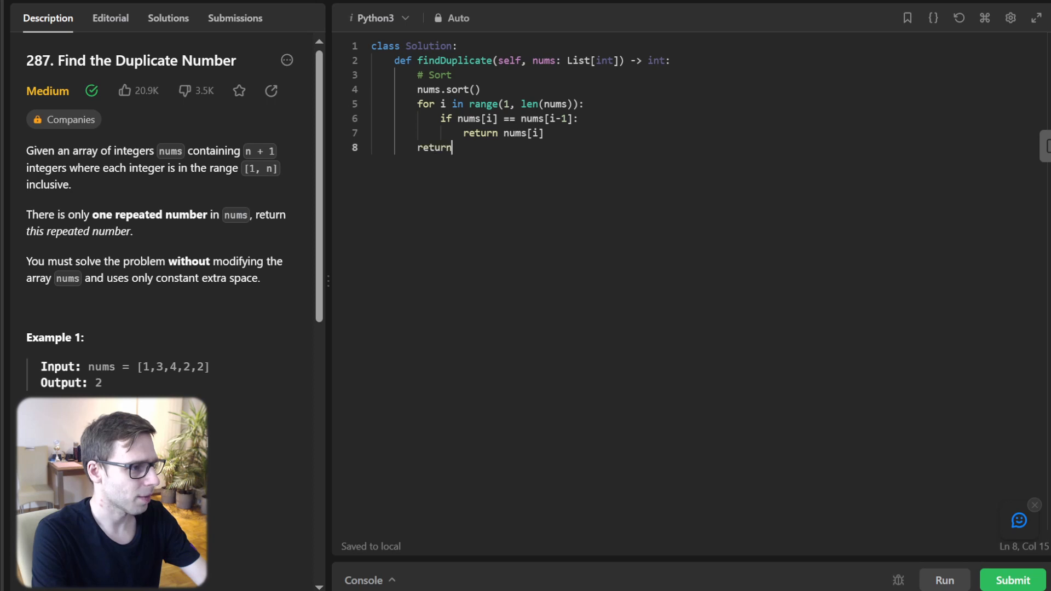
type("len(nums)")
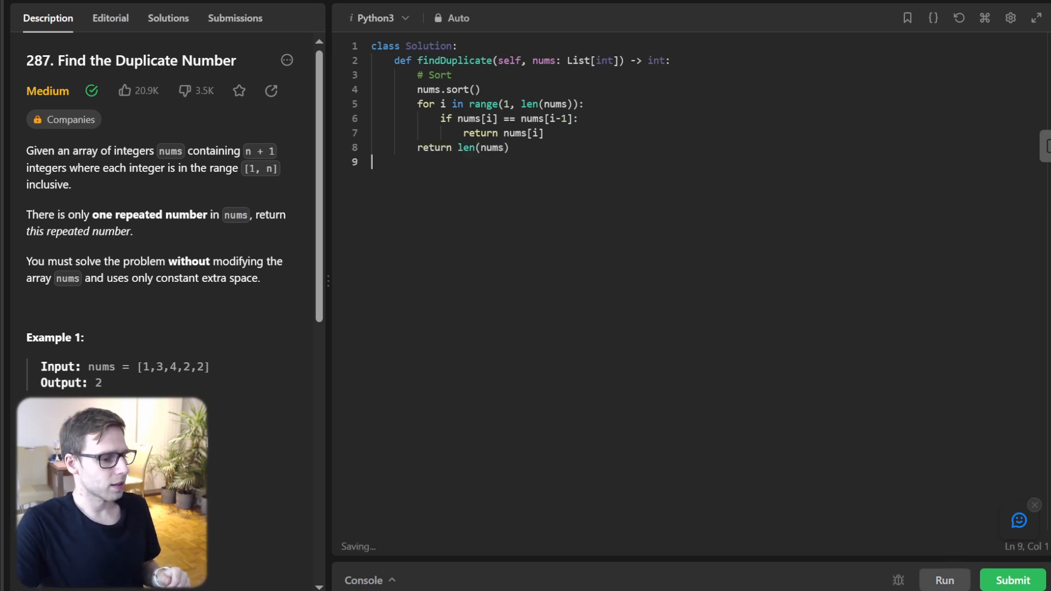
left_click(943, 580)
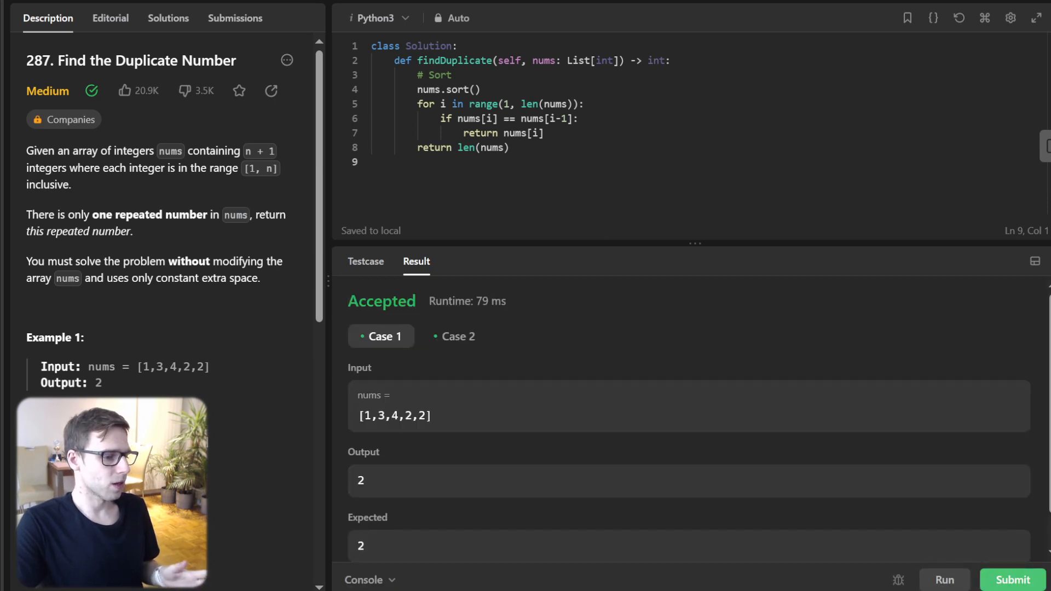
Submit the sort-based solution for judging
left_click(1013, 580)
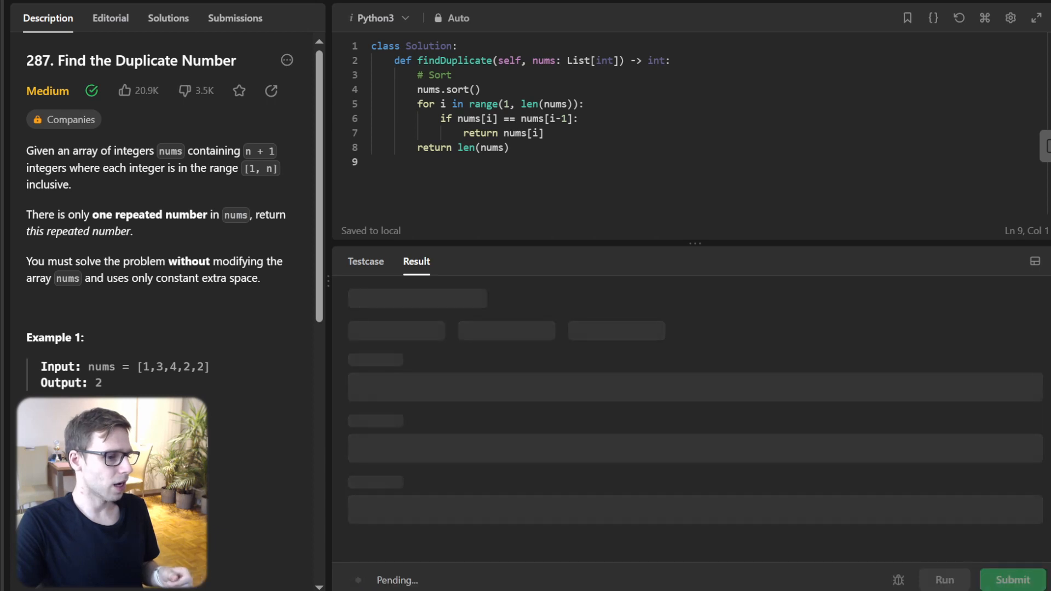
left_click(1012, 579)
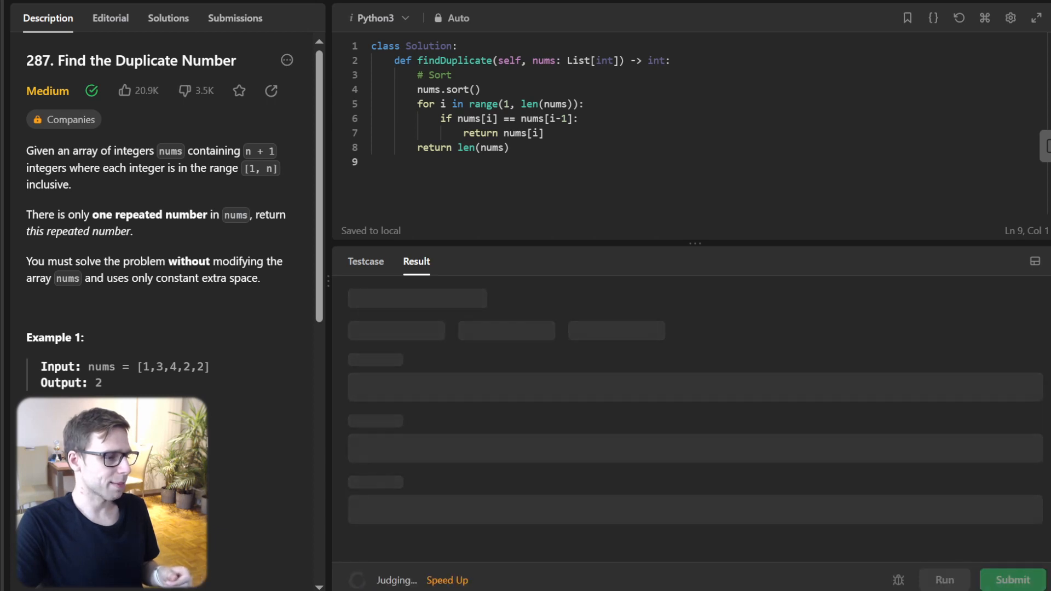